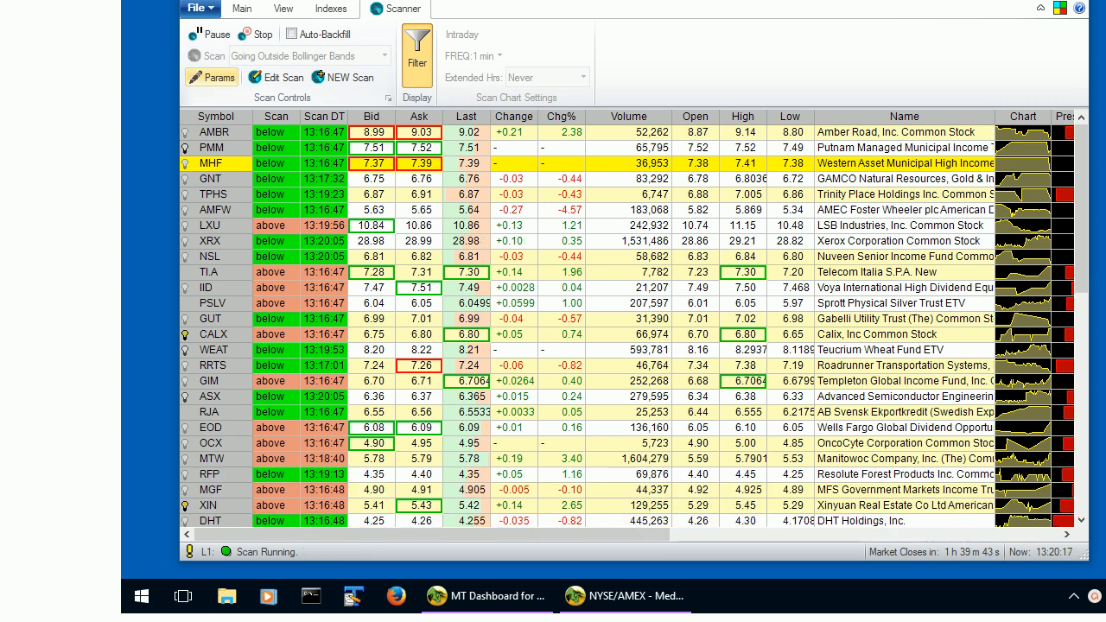
# Change the Below BB result colour from green to cyan in the scan parameters.
pyautogui.click(212, 77)
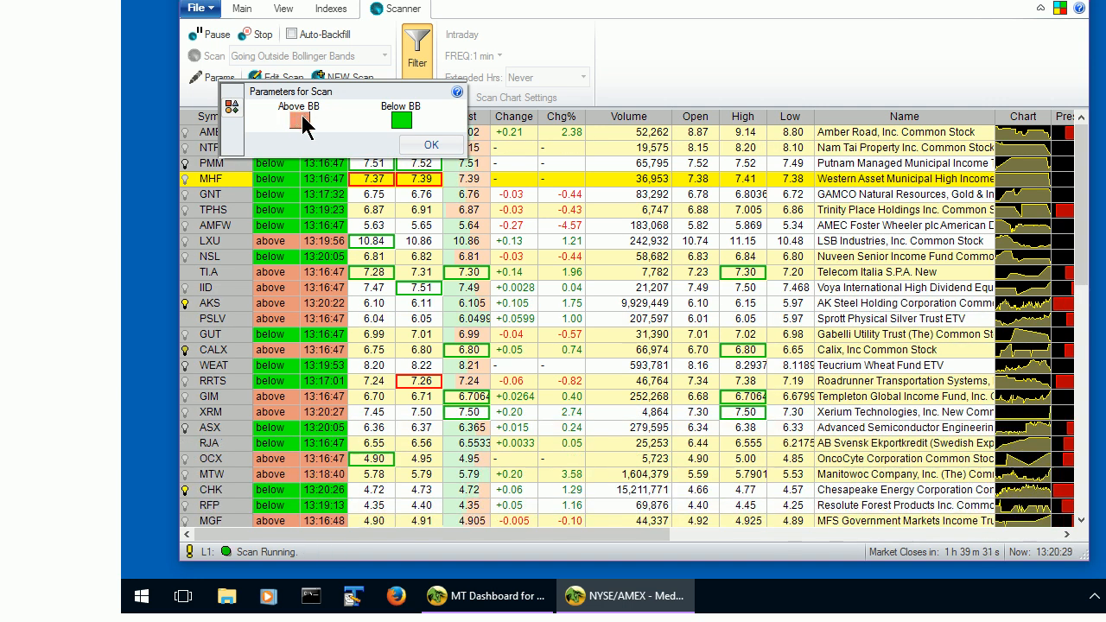
pyautogui.click(401, 120)
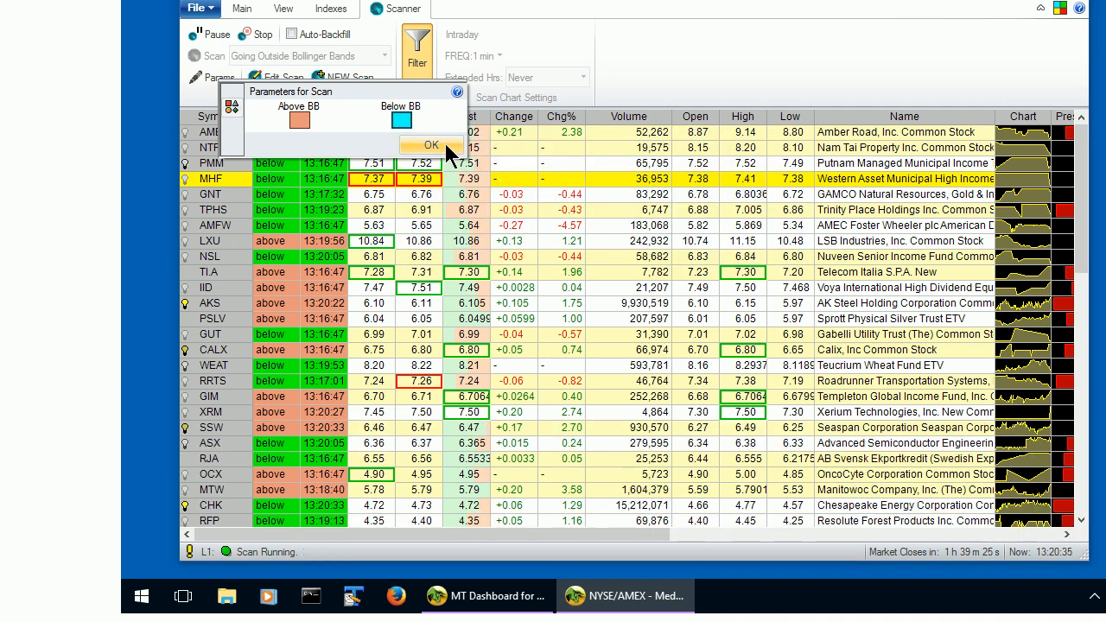
pyautogui.click(431, 144)
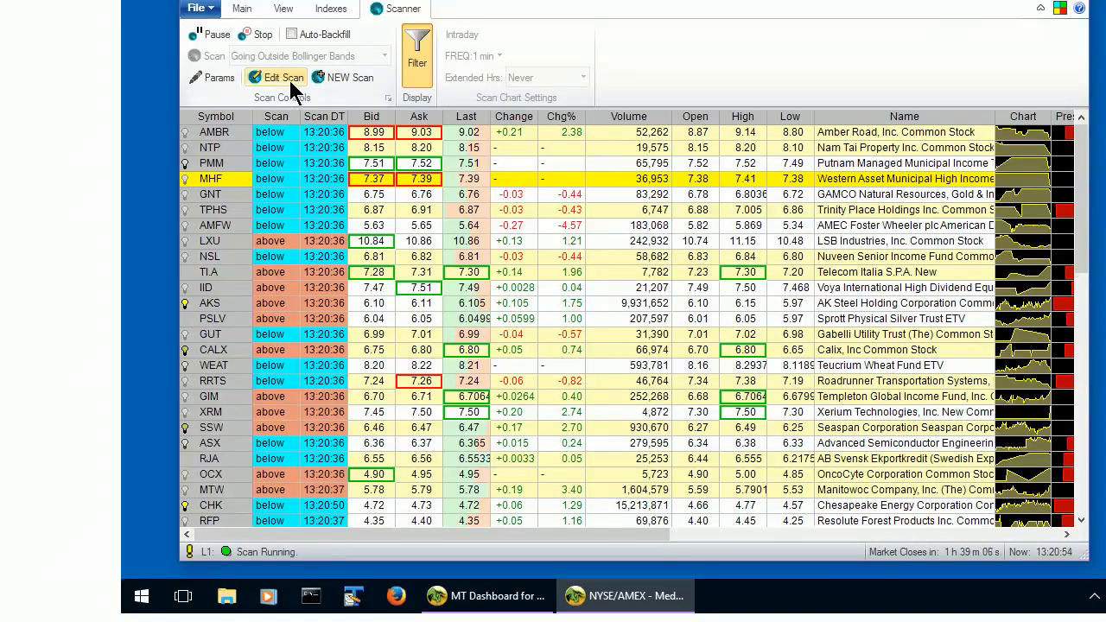
# Open the Going Outside Bollinger Bands scan's rules in the Scan/Paintbar Edit window.
pyautogui.click(277, 77)
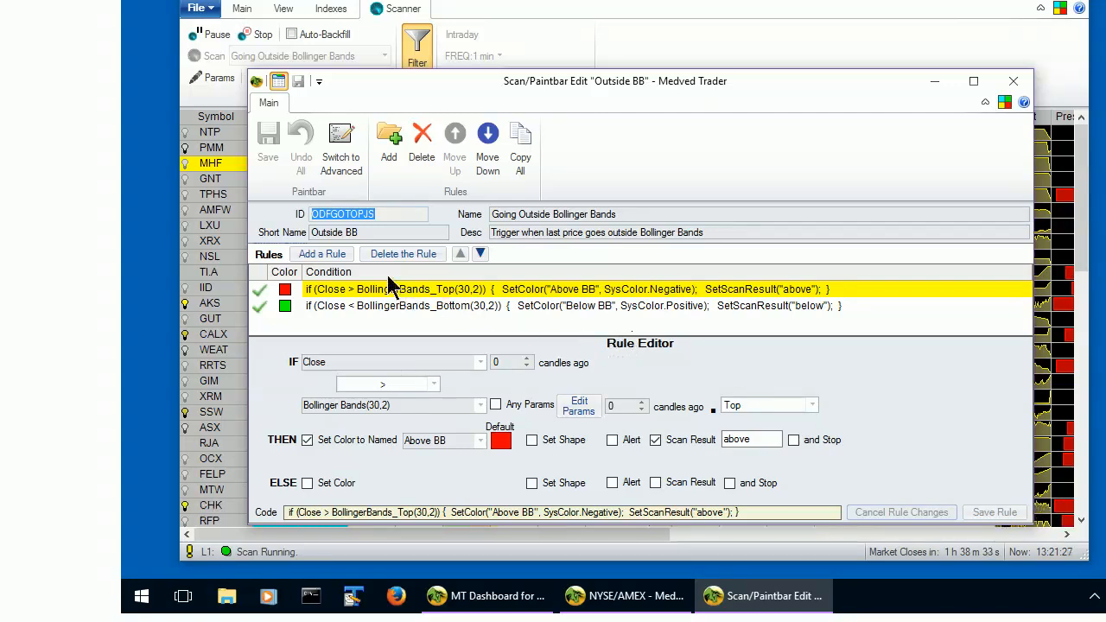
# Add a new rule at the top of the scan, testing Pace(20,all) with less-than.
pyautogui.click(322, 253)
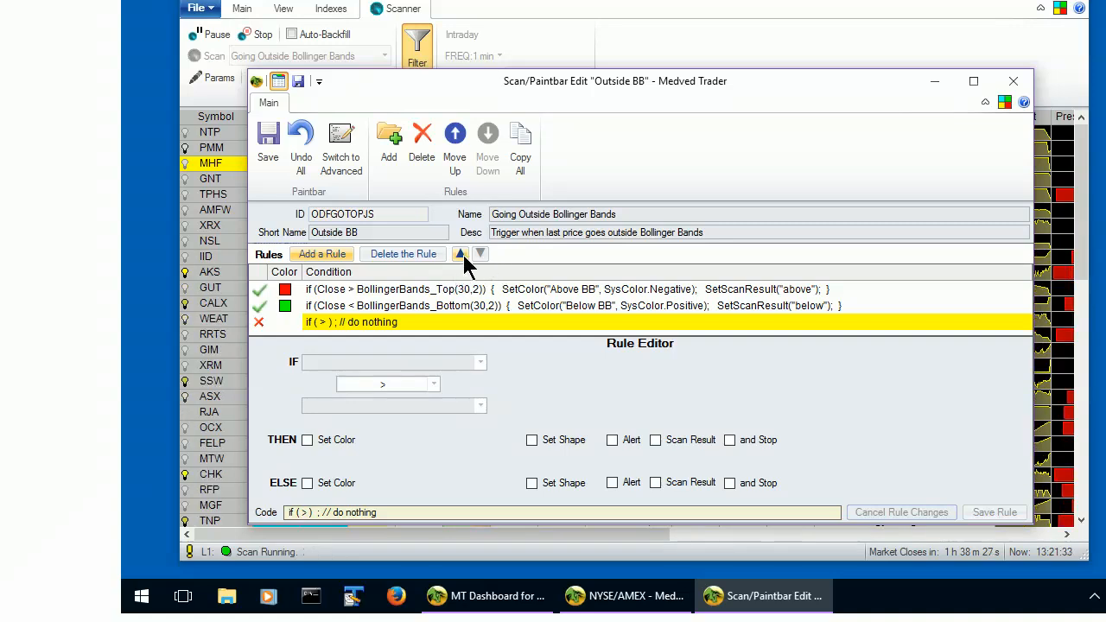
pyautogui.click(460, 253)
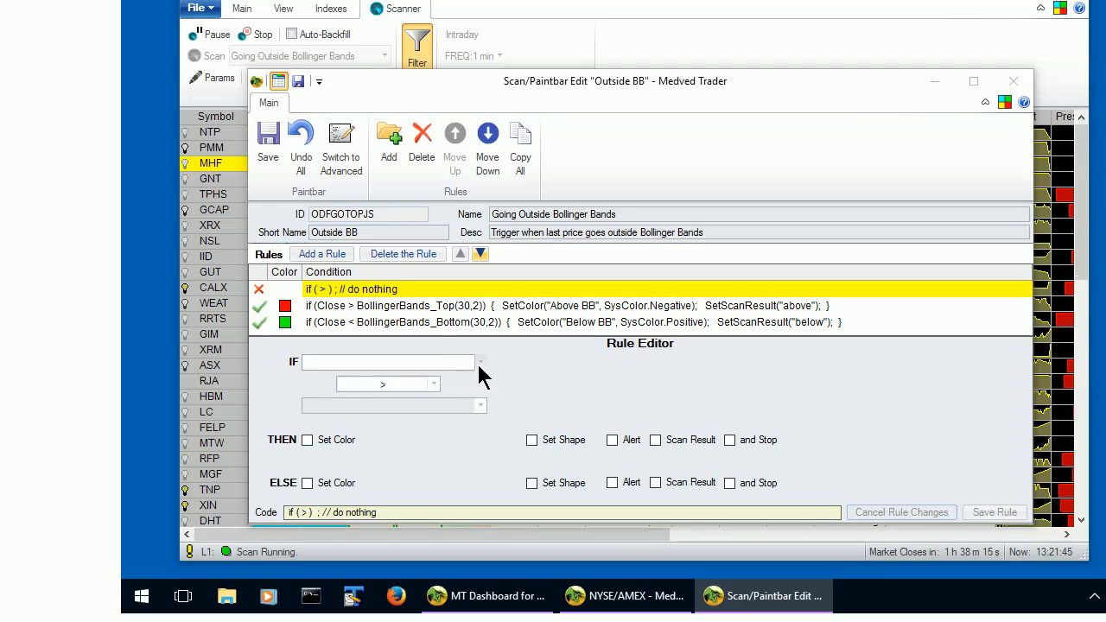
pyautogui.click(479, 362)
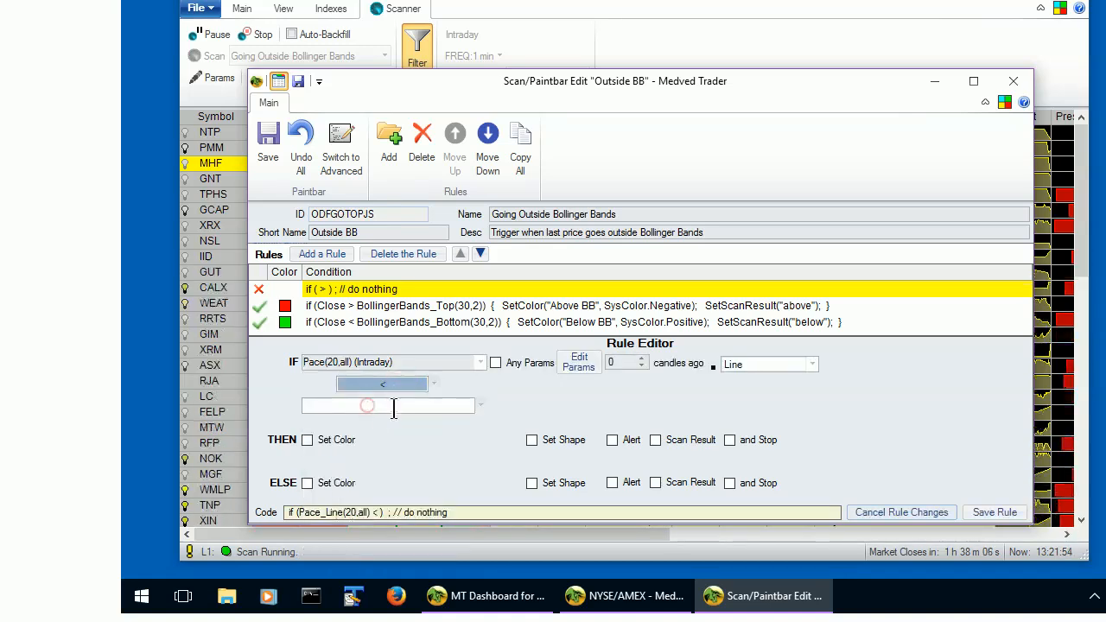
# Finish the rule as 'Pace(20,all) below 250, then stop' and save it.
pyautogui.write('250')
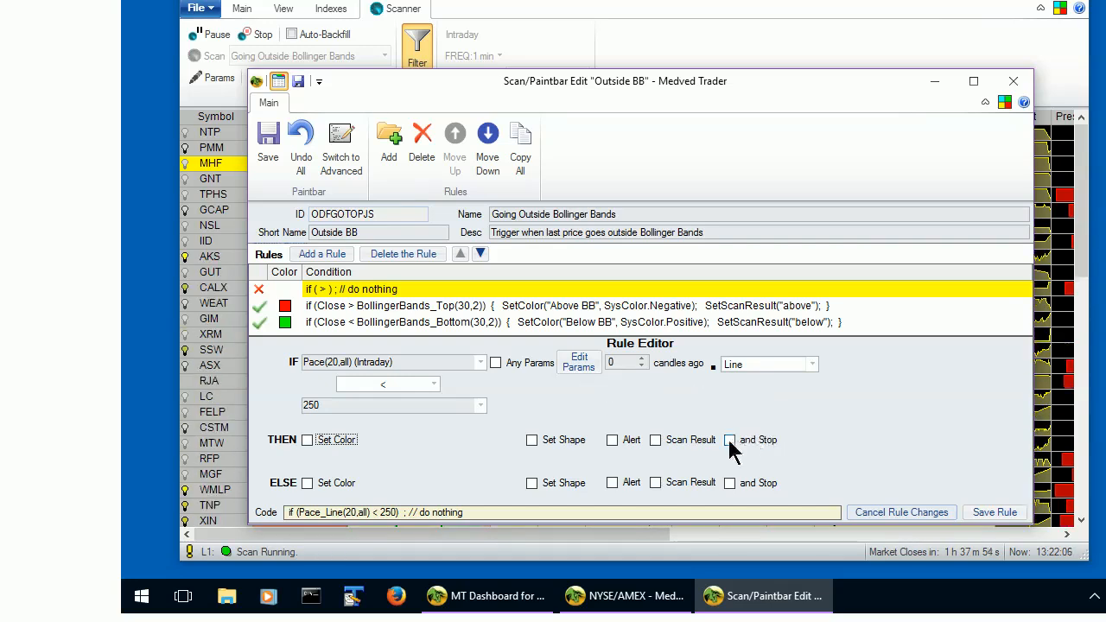
pyautogui.click(731, 440)
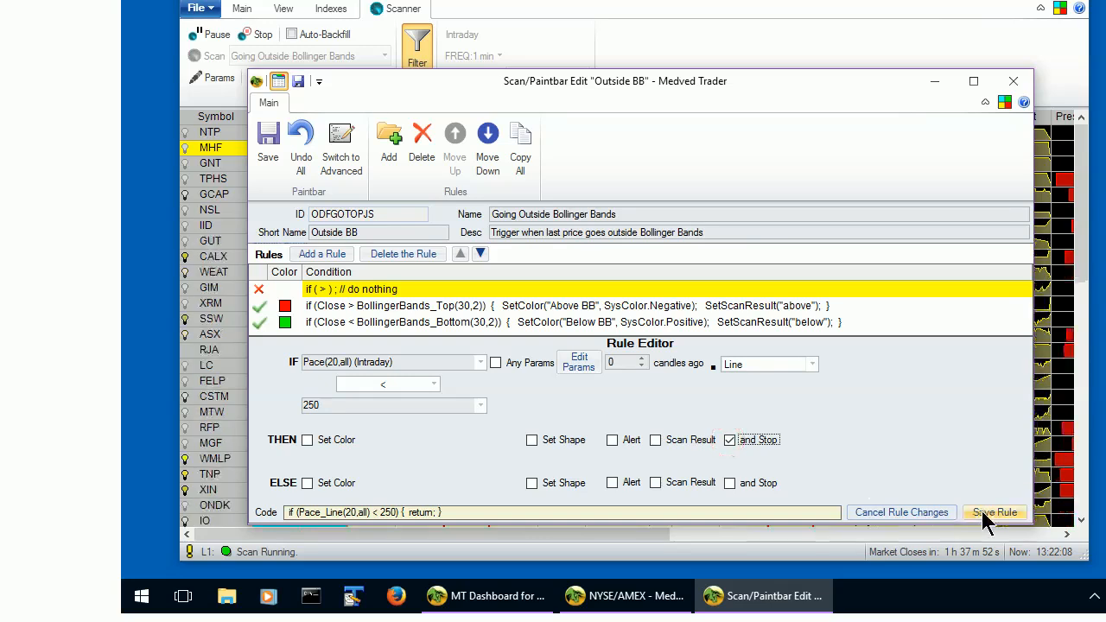
pyautogui.click(994, 512)
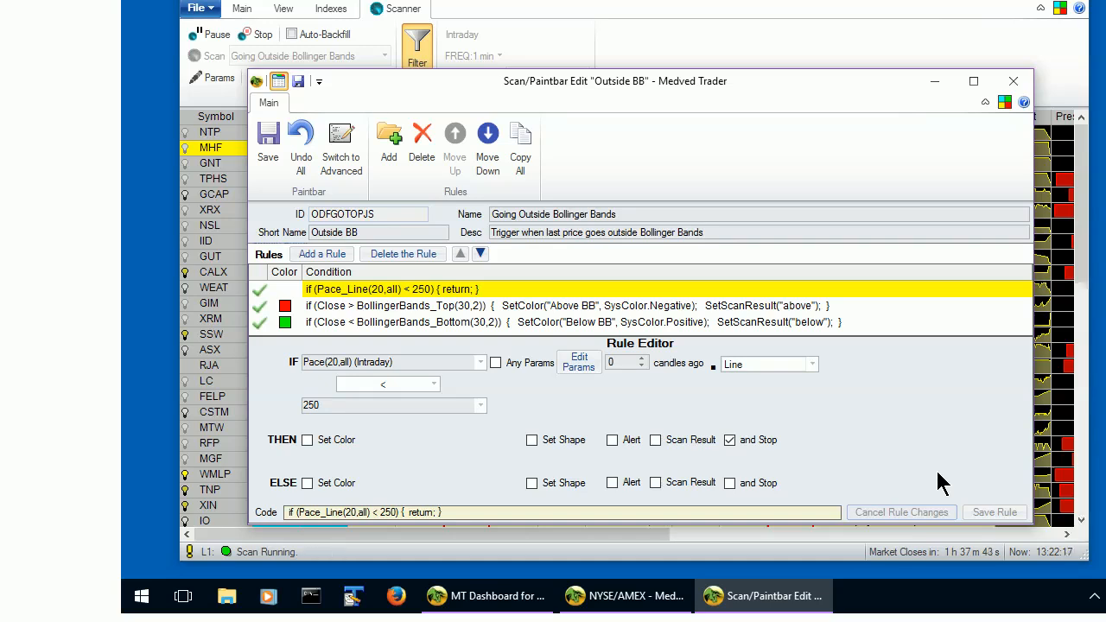
pyautogui.moveTo(938, 480)
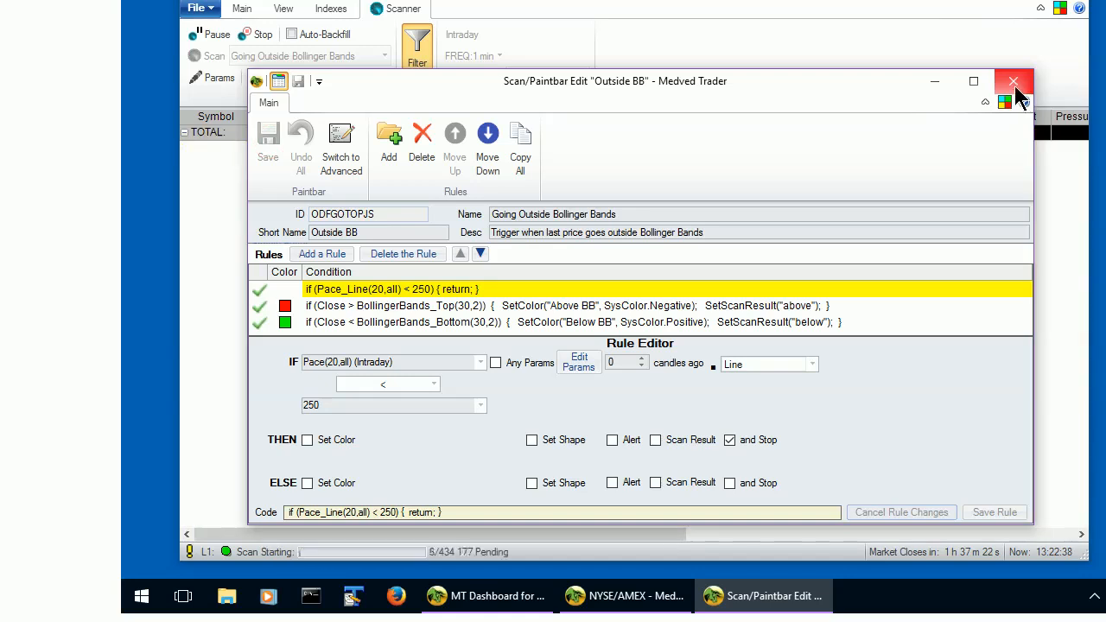
# Close the Scan/Paintbar Edit window so the scan restarts with the new rule.
pyautogui.click(1014, 81)
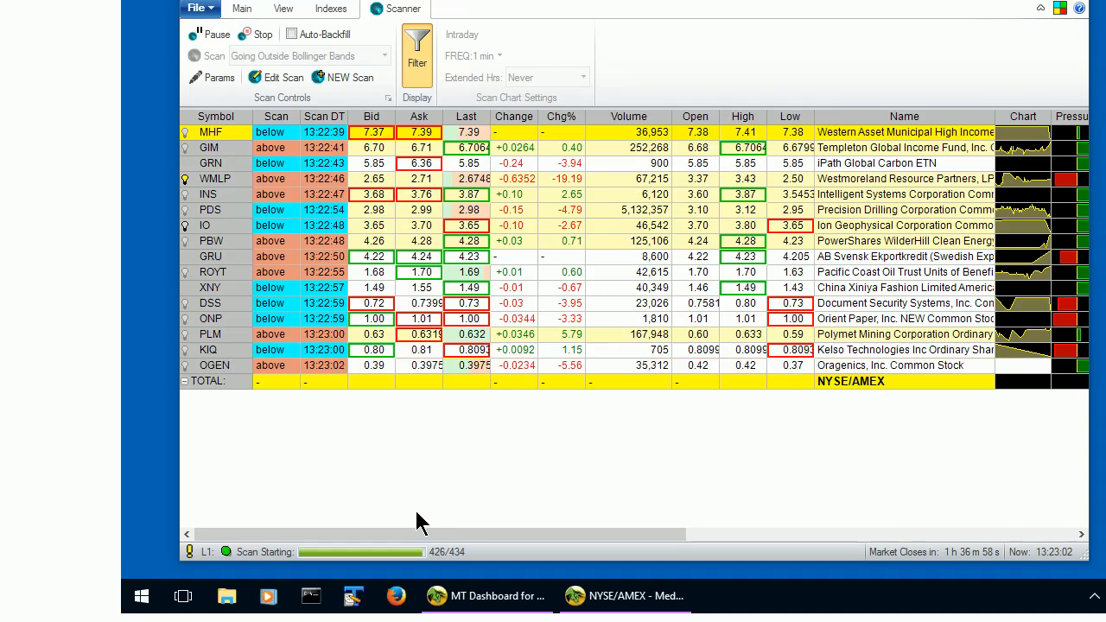
pyautogui.moveTo(403, 471)
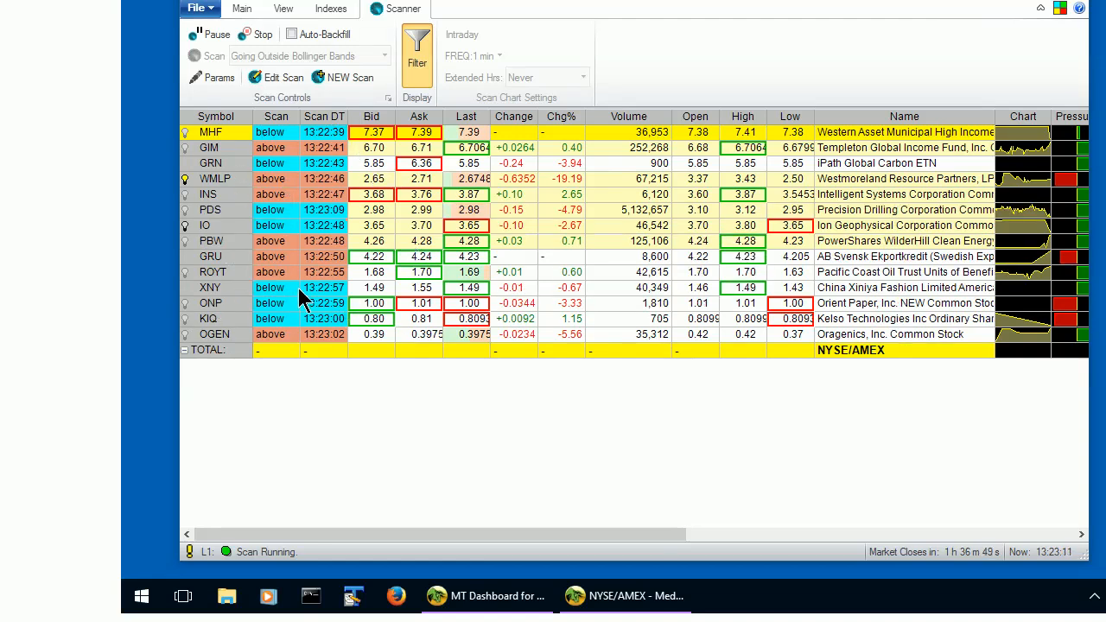
pyautogui.moveTo(388, 327)
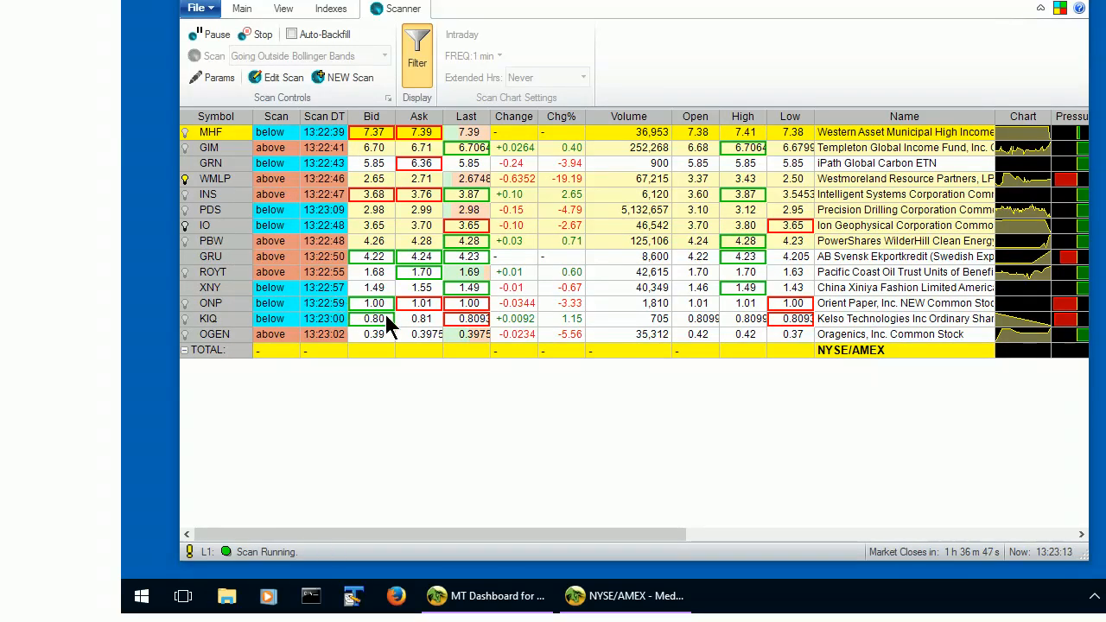
pyautogui.moveTo(361, 369)
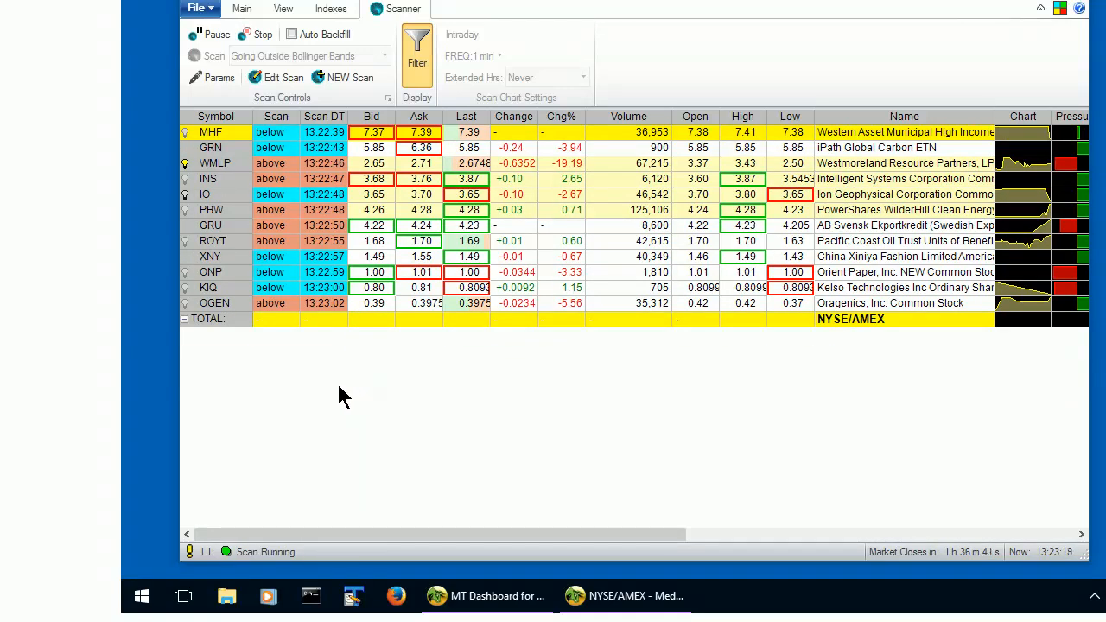
pyautogui.moveTo(327, 376)
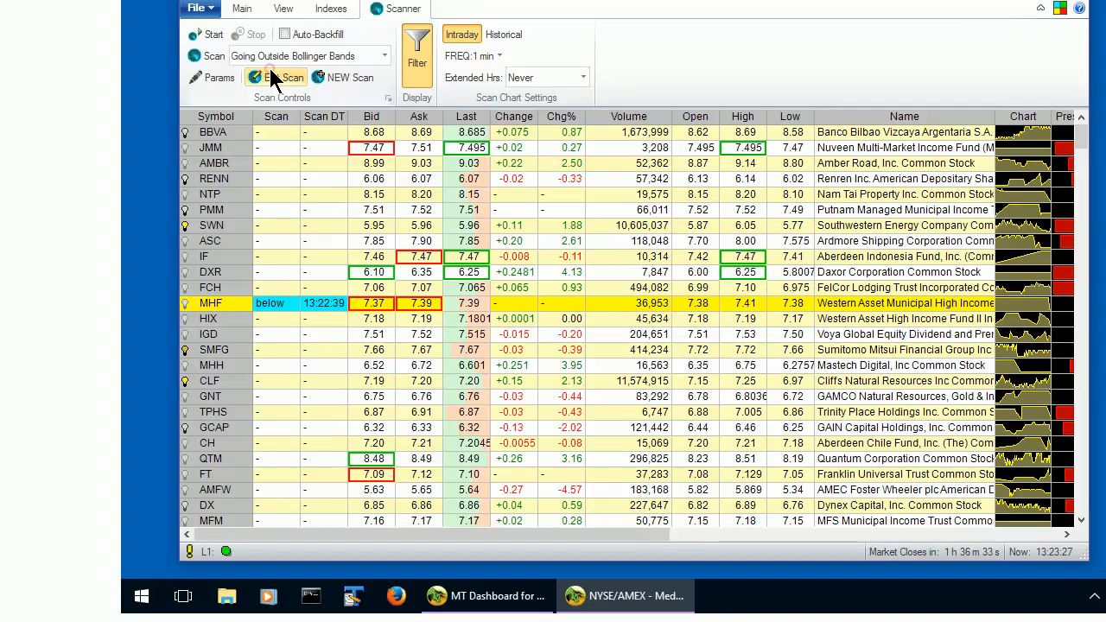
# Reopen the Scan/Paintbar Edit window to edit the Close > BollingerBands_Top rule.
pyautogui.click(281, 77)
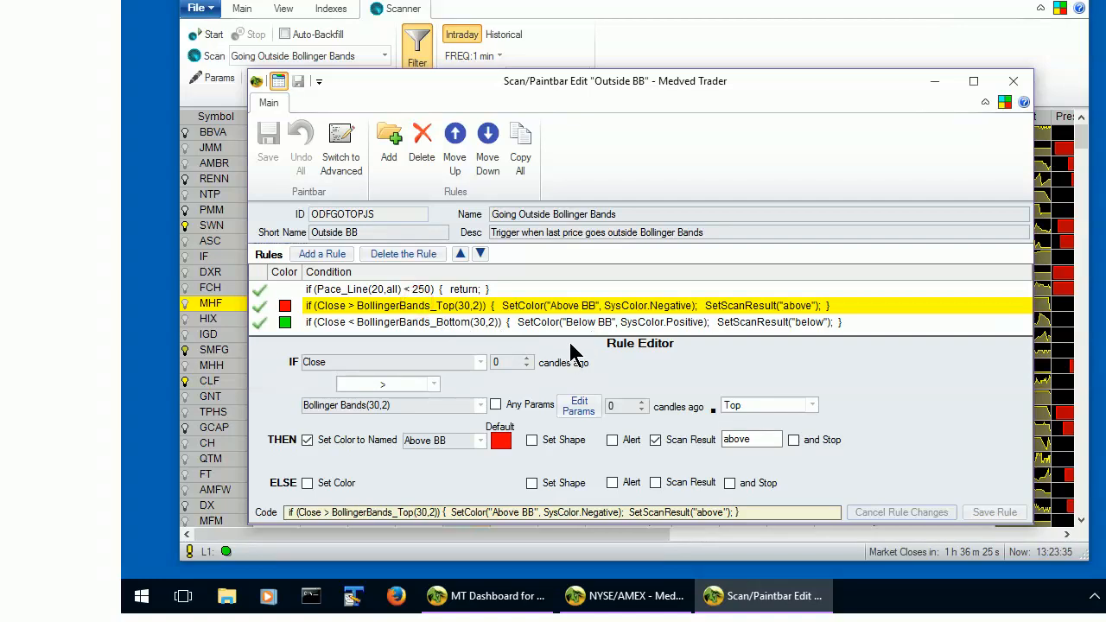
pyautogui.moveTo(523, 358)
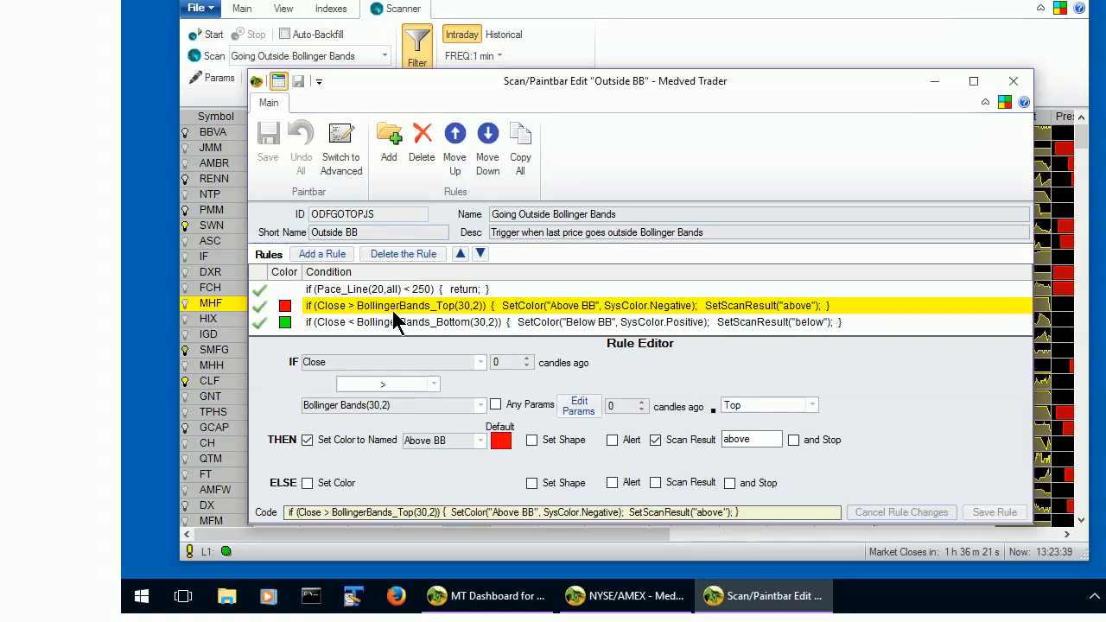
pyautogui.moveTo(415, 324)
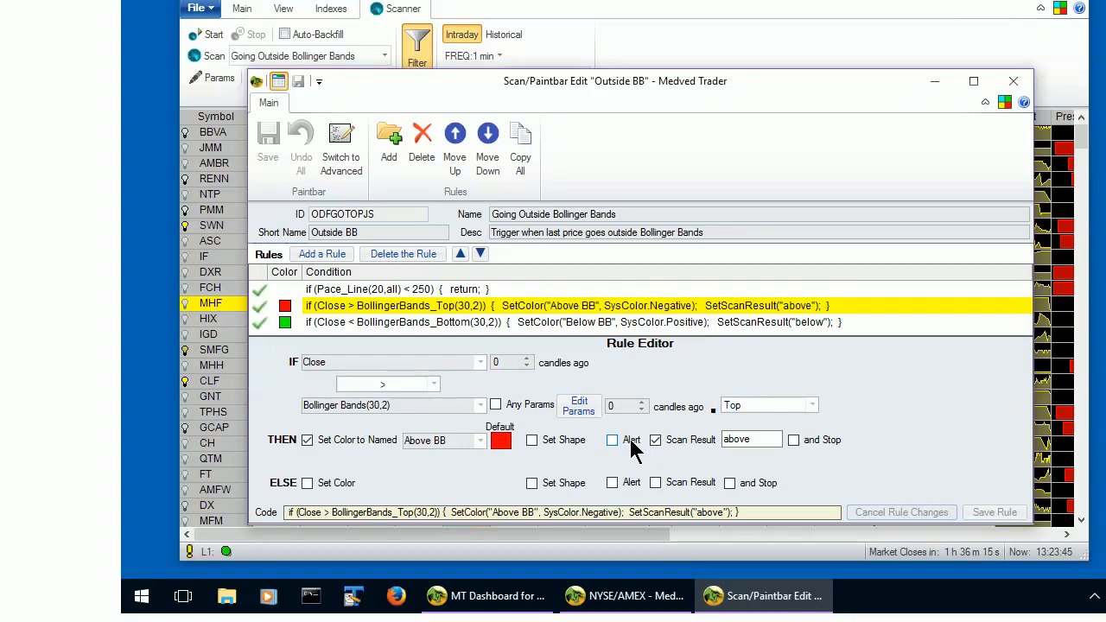
# Make the Above BB rule raise a 'Close above BB' alert, save, and close the editor.
pyautogui.click(612, 440)
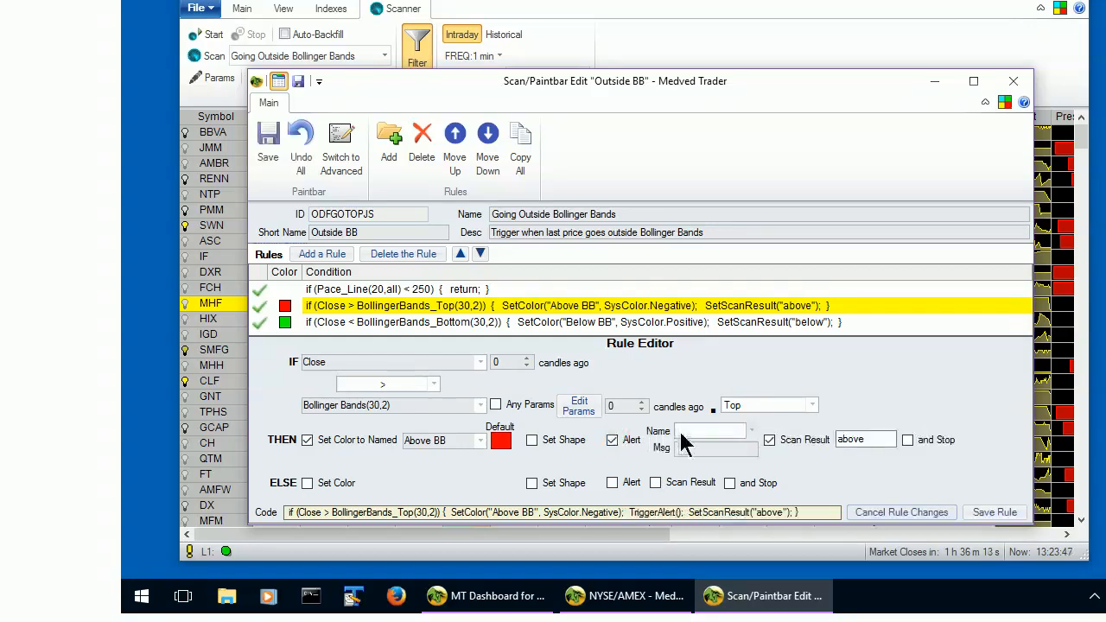
pyautogui.click(709, 430)
pyautogui.write('Above BB')
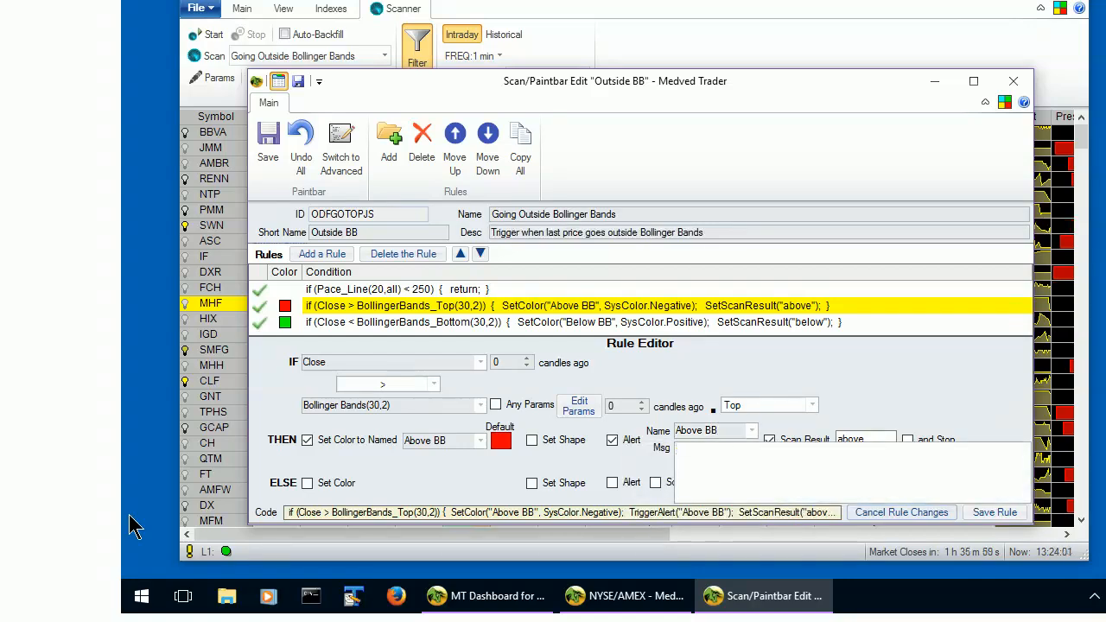
pyautogui.moveTo(985, 605)
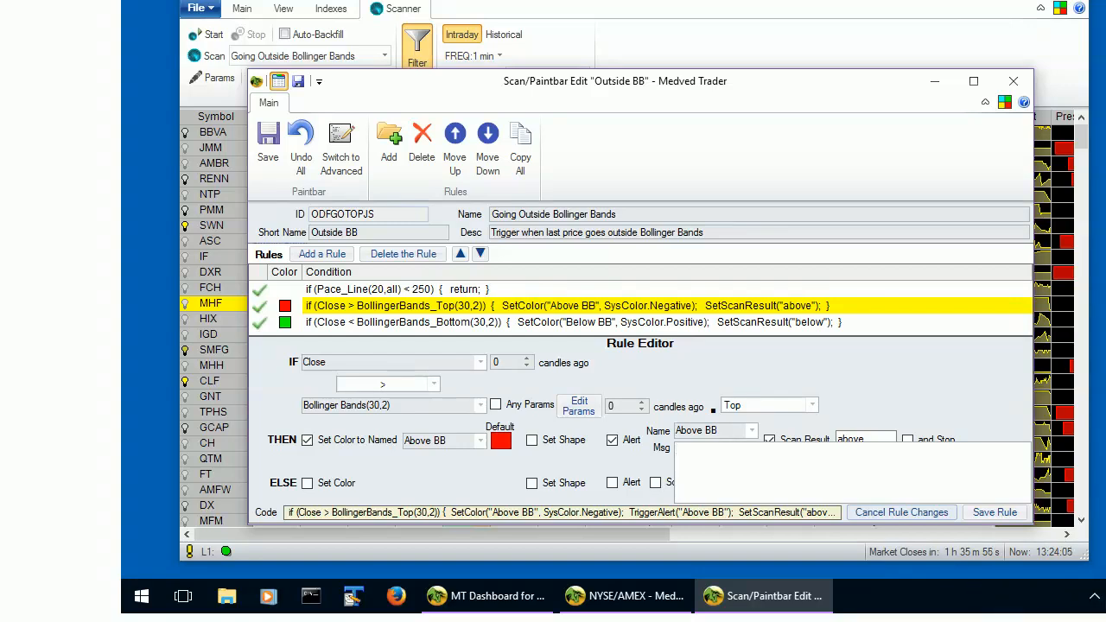
pyautogui.write('Close above BB')
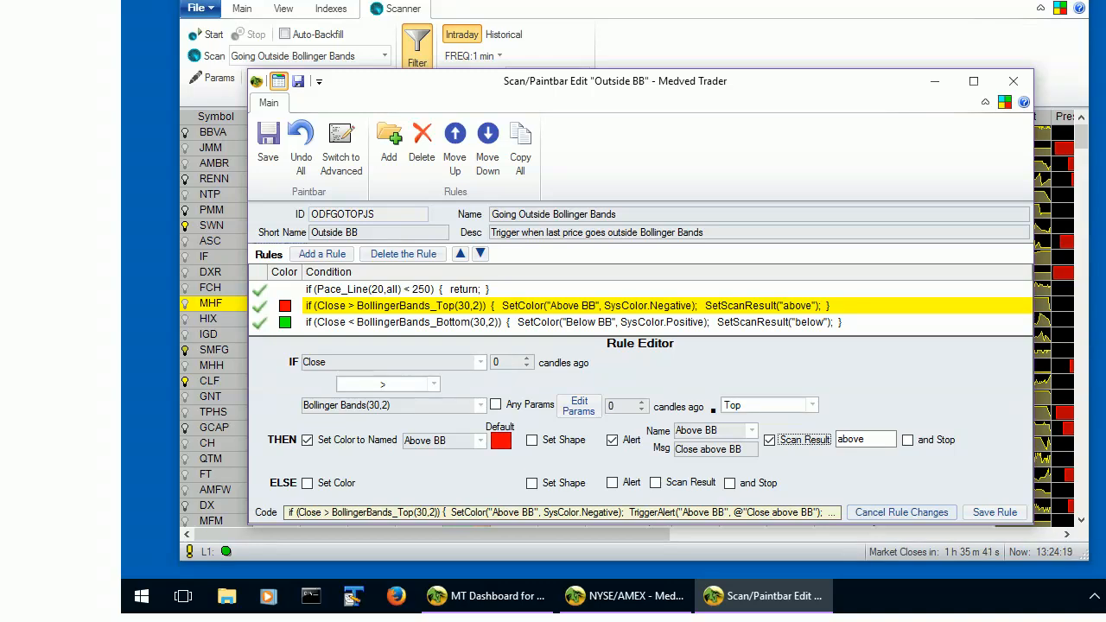
pyautogui.moveTo(994, 512)
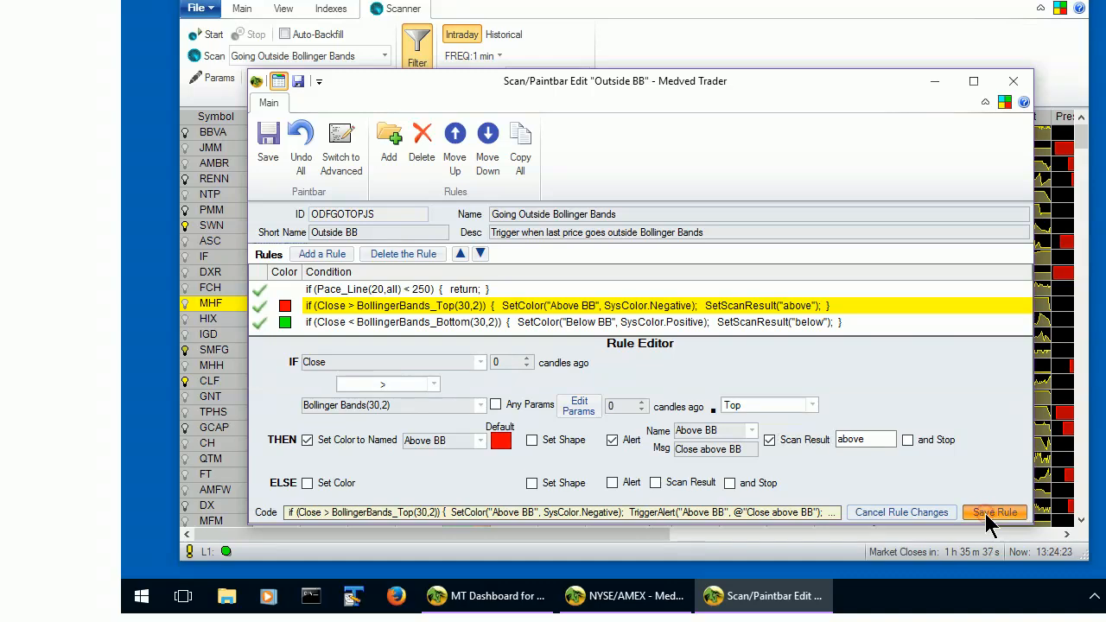
pyautogui.click(994, 511)
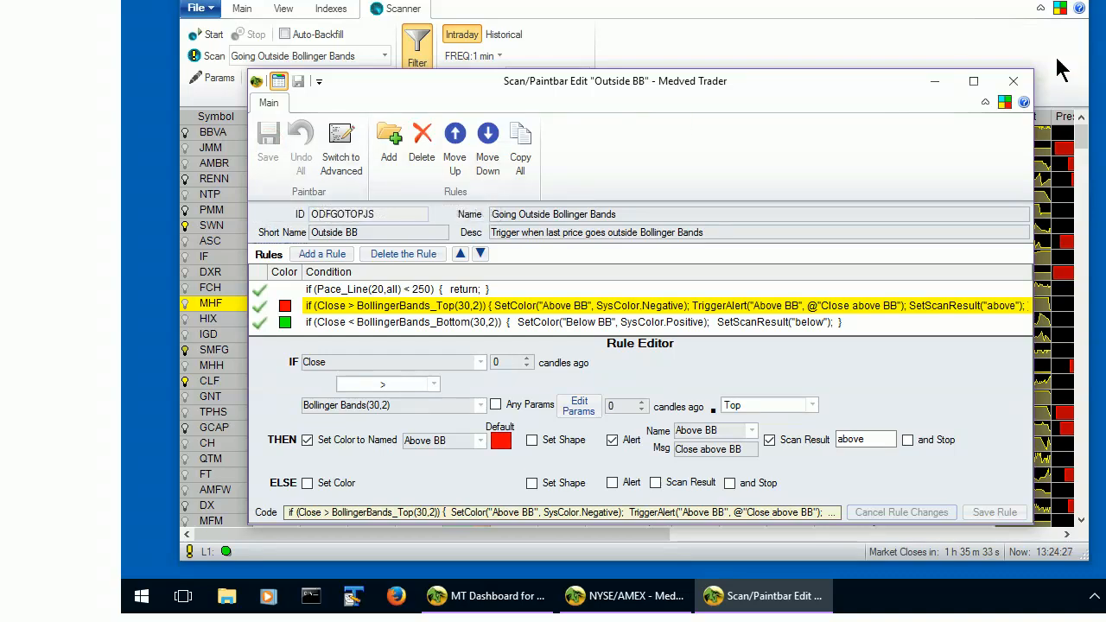
pyautogui.click(1012, 80)
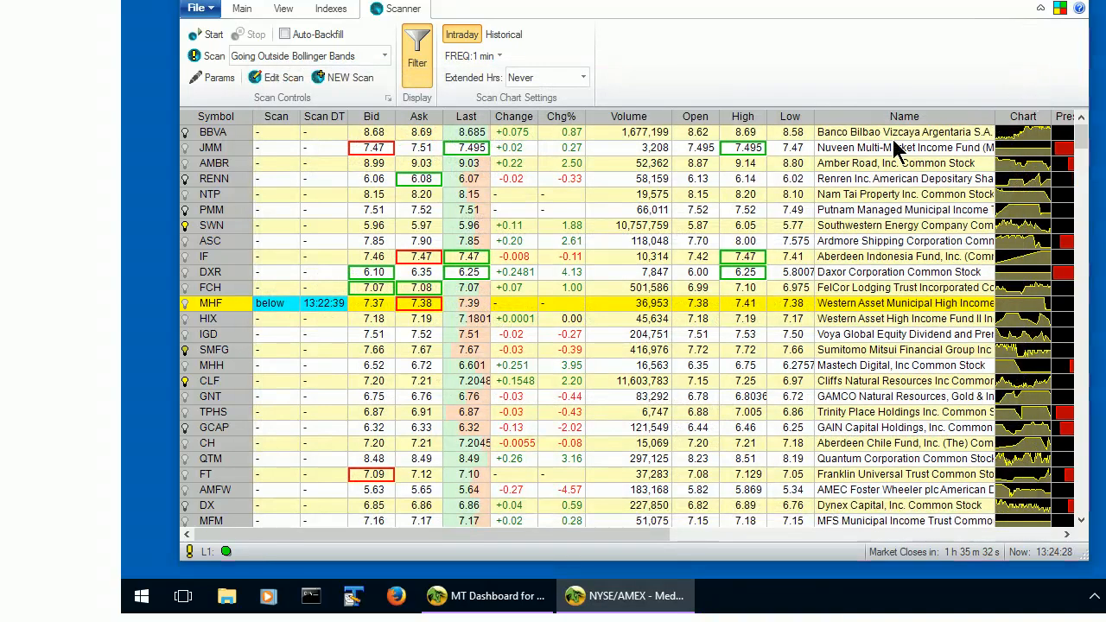
pyautogui.moveTo(413, 396)
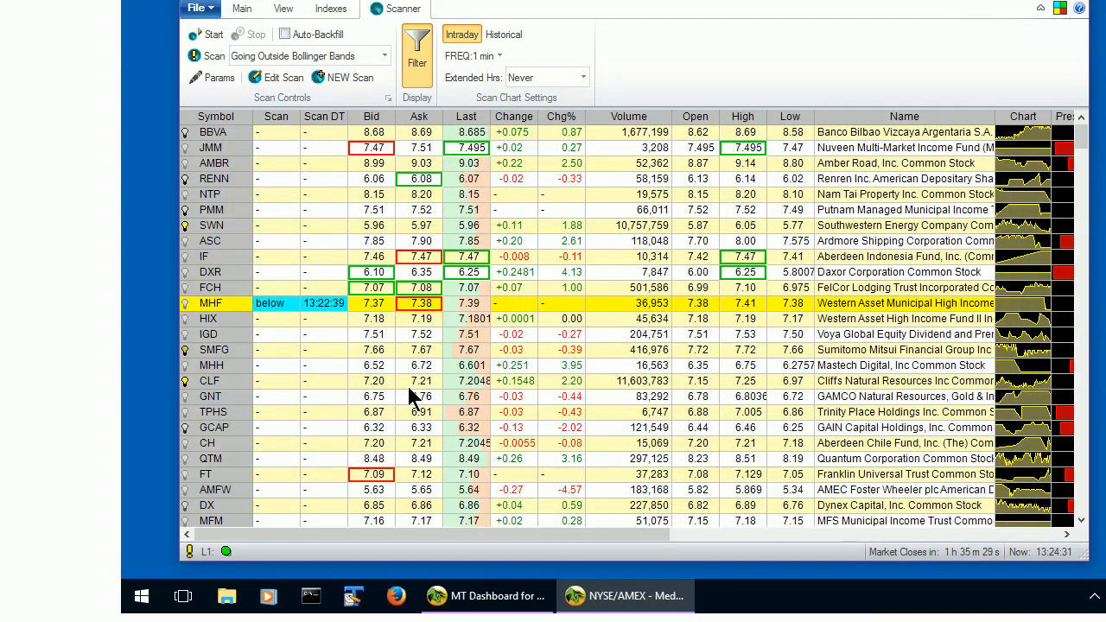
pyautogui.moveTo(361, 370)
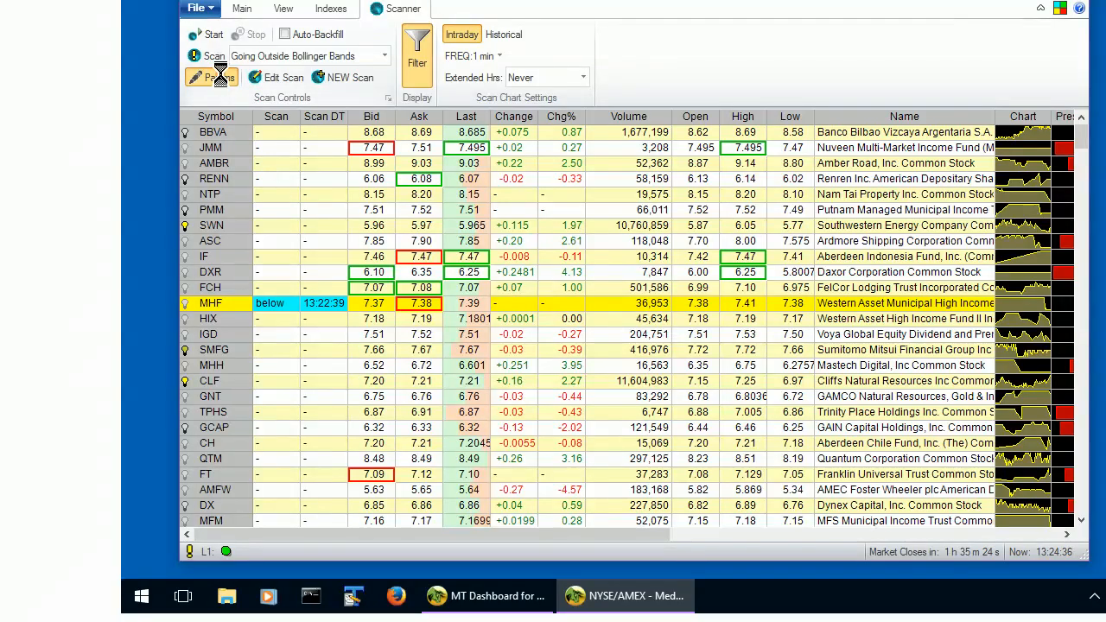
# Toggle the Above BB alert checkbox off and on in Params to open its alert settings.
pyautogui.click(212, 77)
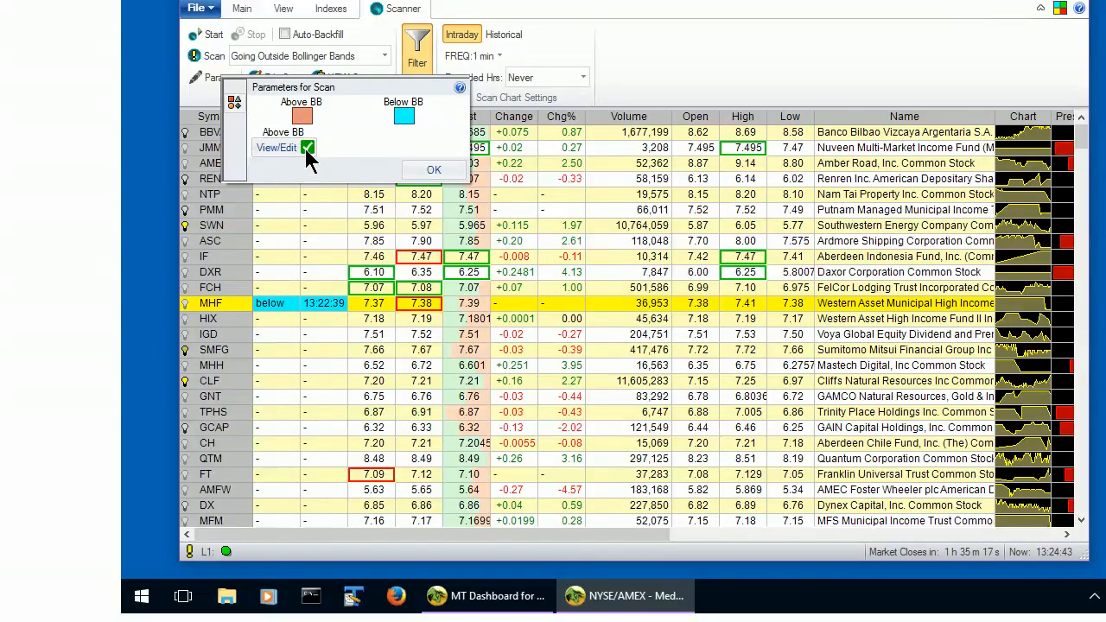
pyautogui.click(308, 147)
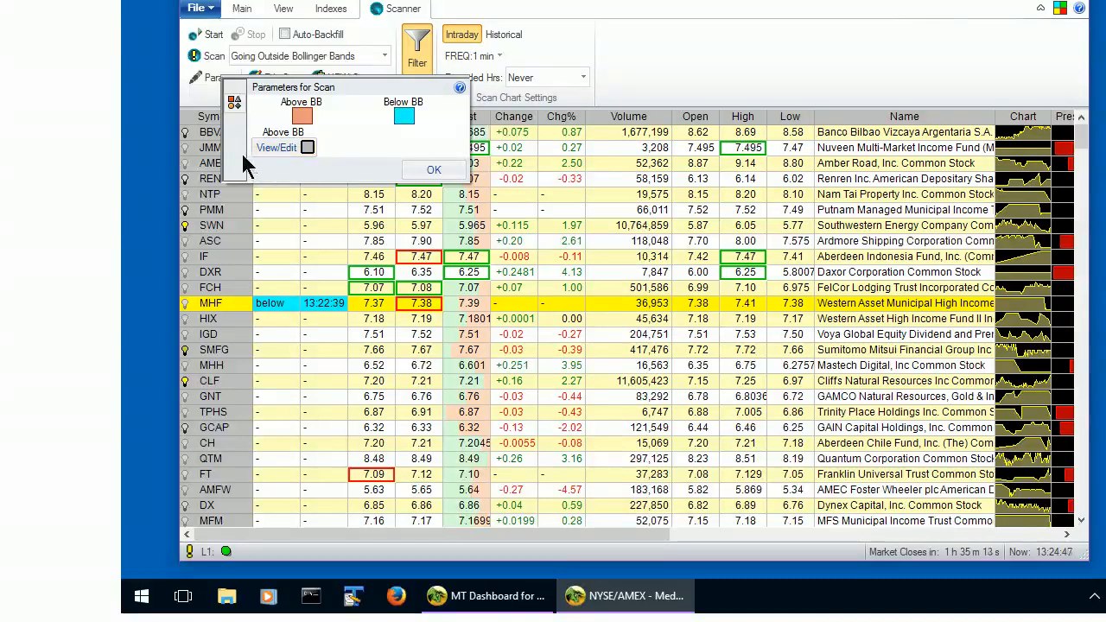
pyautogui.moveTo(263, 130)
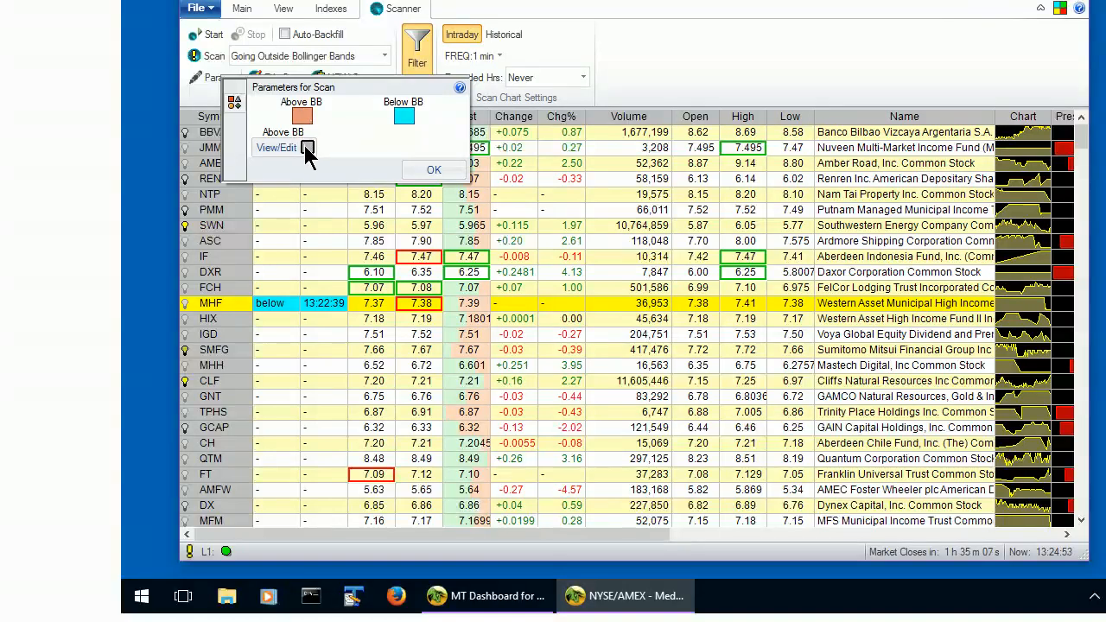
pyautogui.click(308, 148)
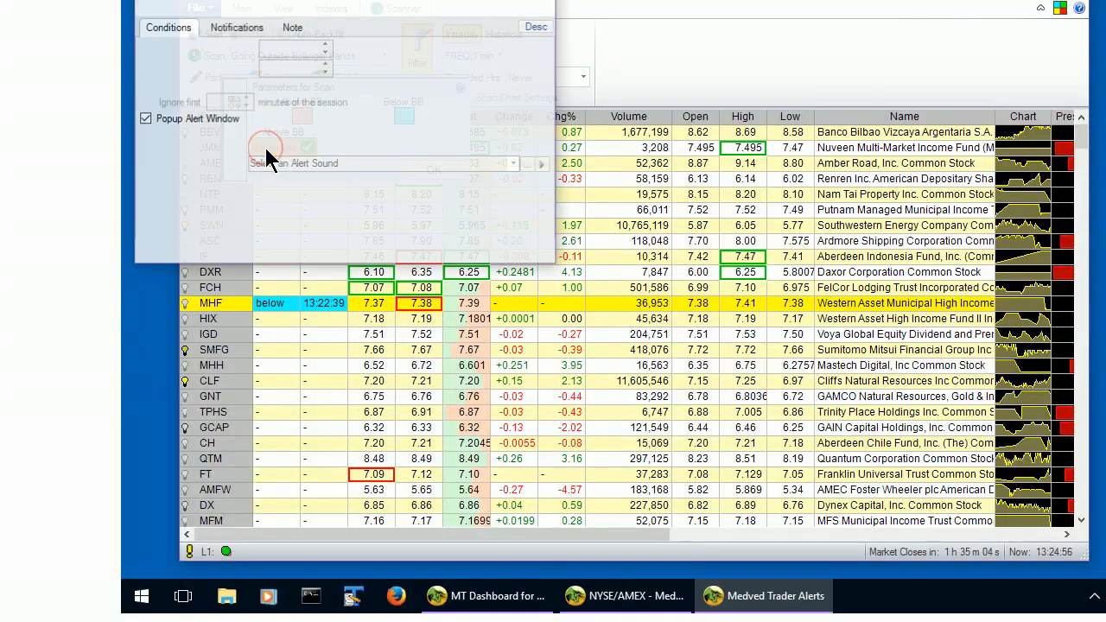
# Confirm the Above BB alert's popup window notification, cleared after 5 seconds.
pyautogui.click(237, 27)
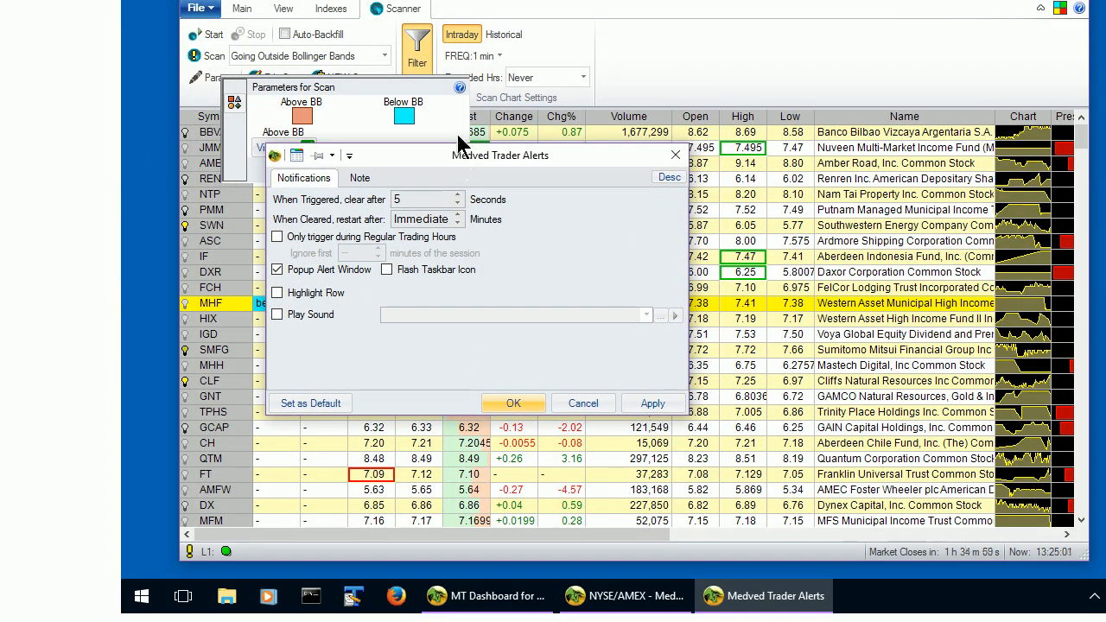
pyautogui.moveTo(519, 285)
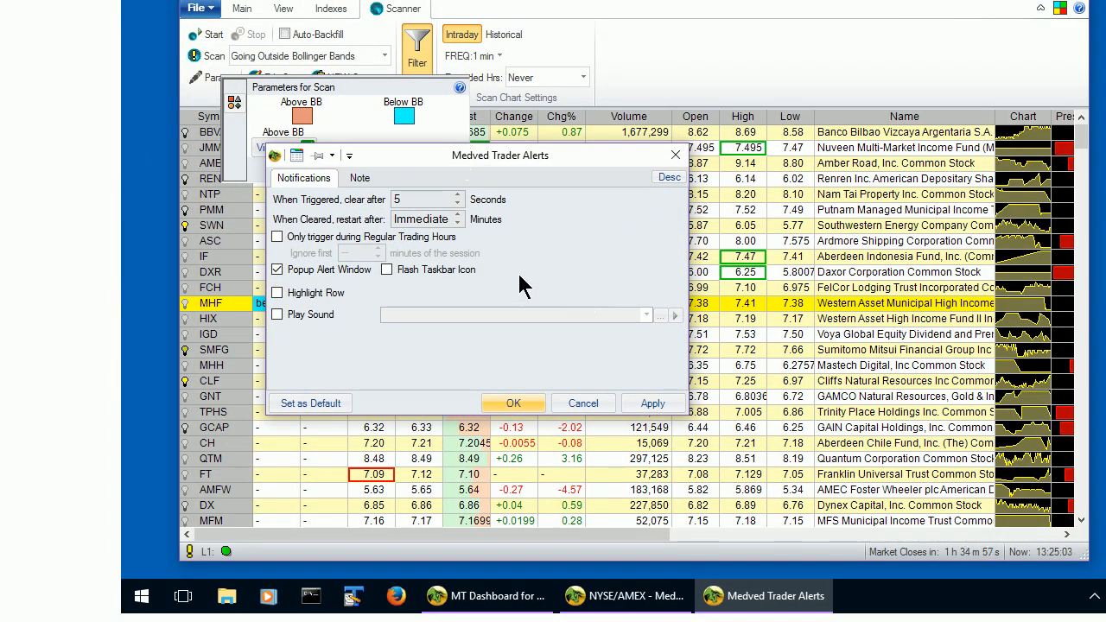
pyautogui.moveTo(432, 296)
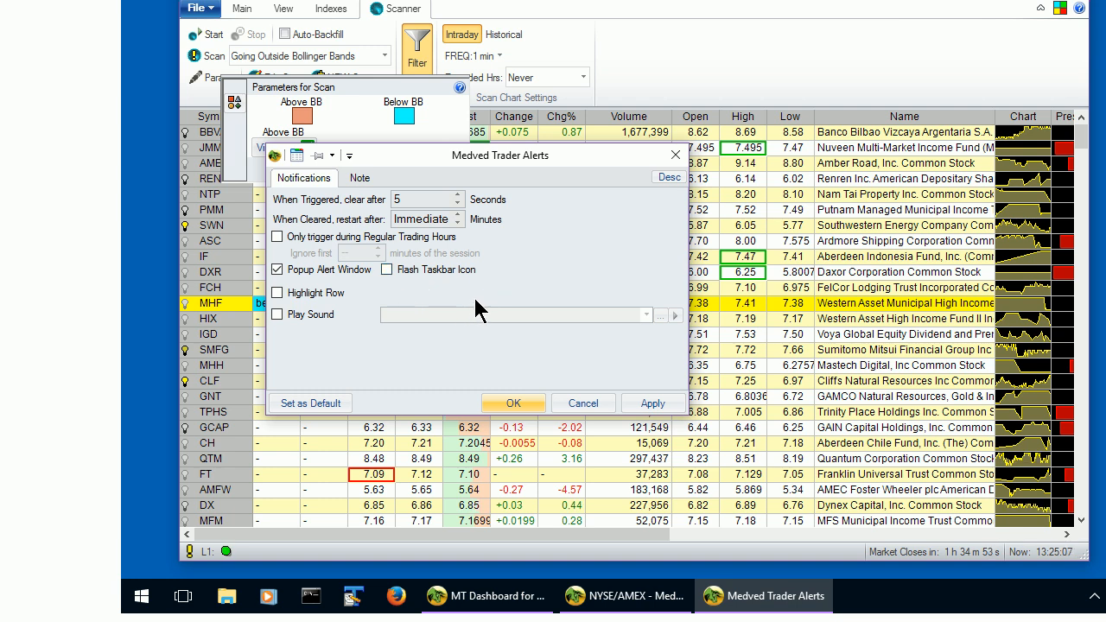
pyautogui.moveTo(474, 309)
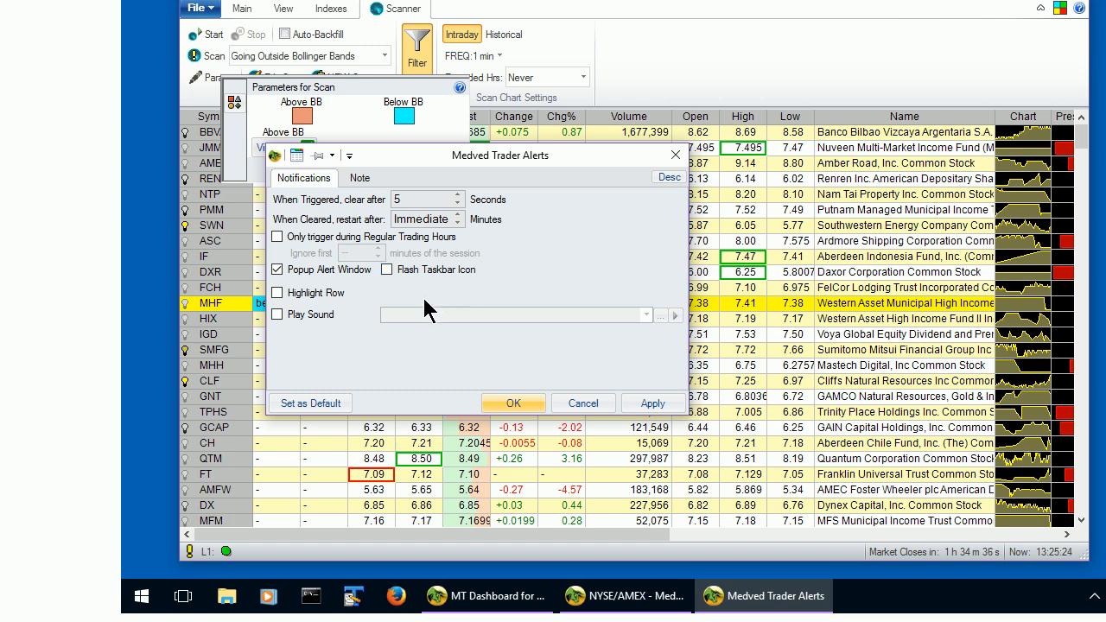
pyautogui.moveTo(488, 337)
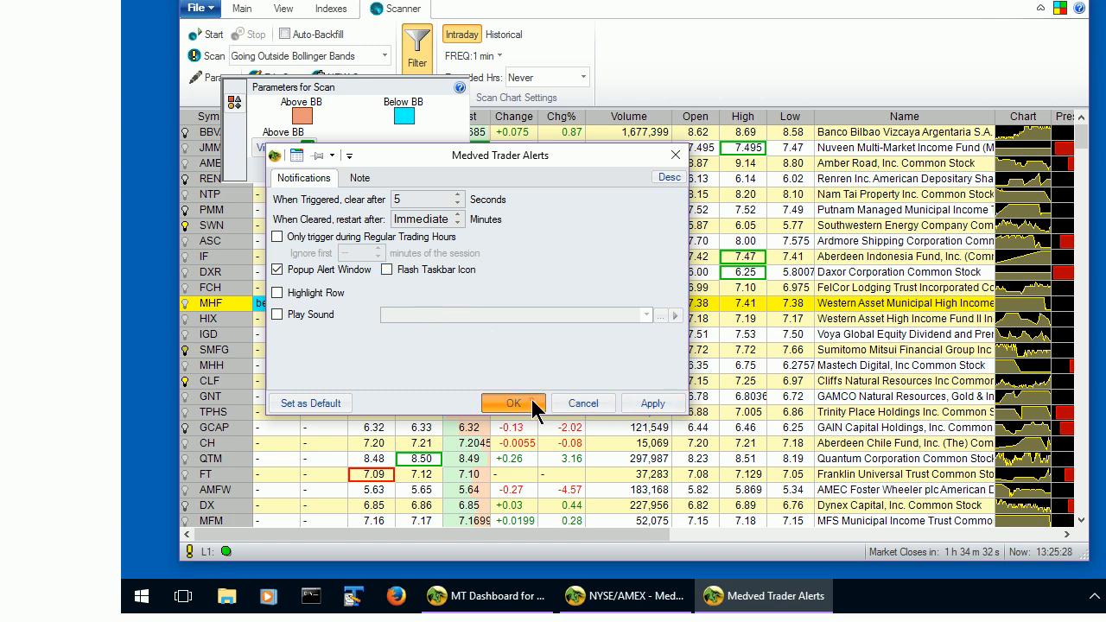
pyautogui.click(512, 404)
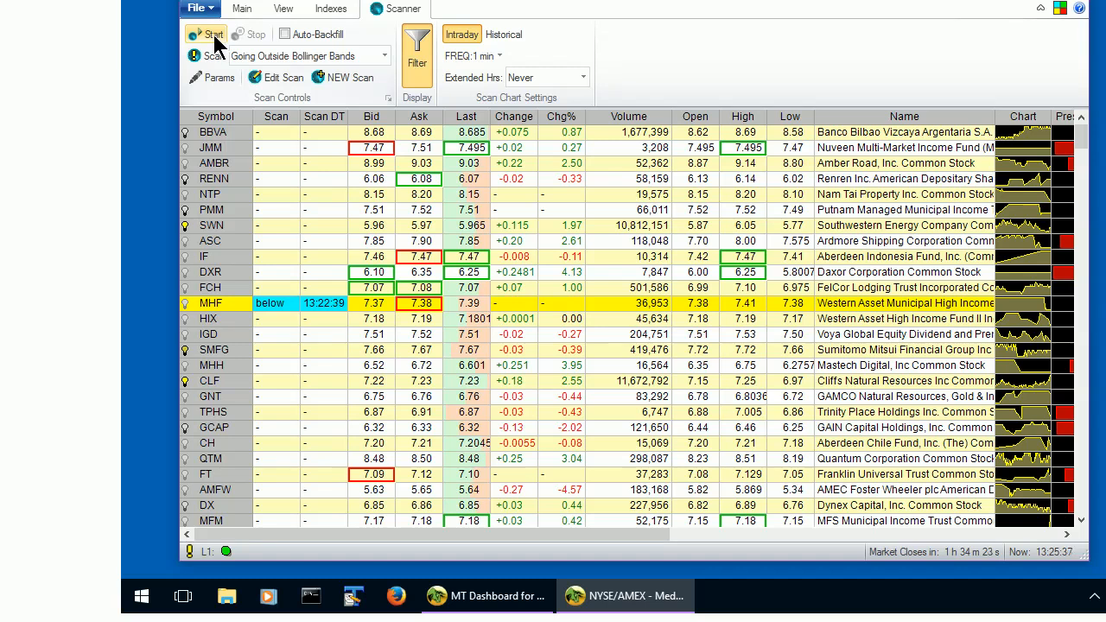
# Start the Going Outside Bollinger Bands scan from Scan Controls.
pyautogui.click(205, 34)
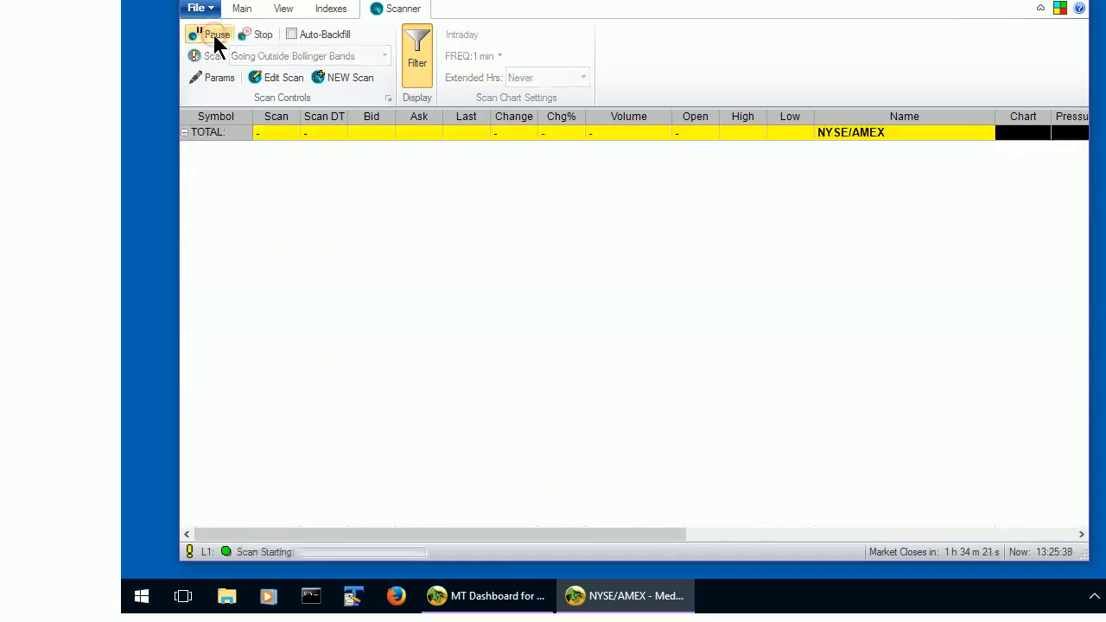
pyautogui.click(215, 34)
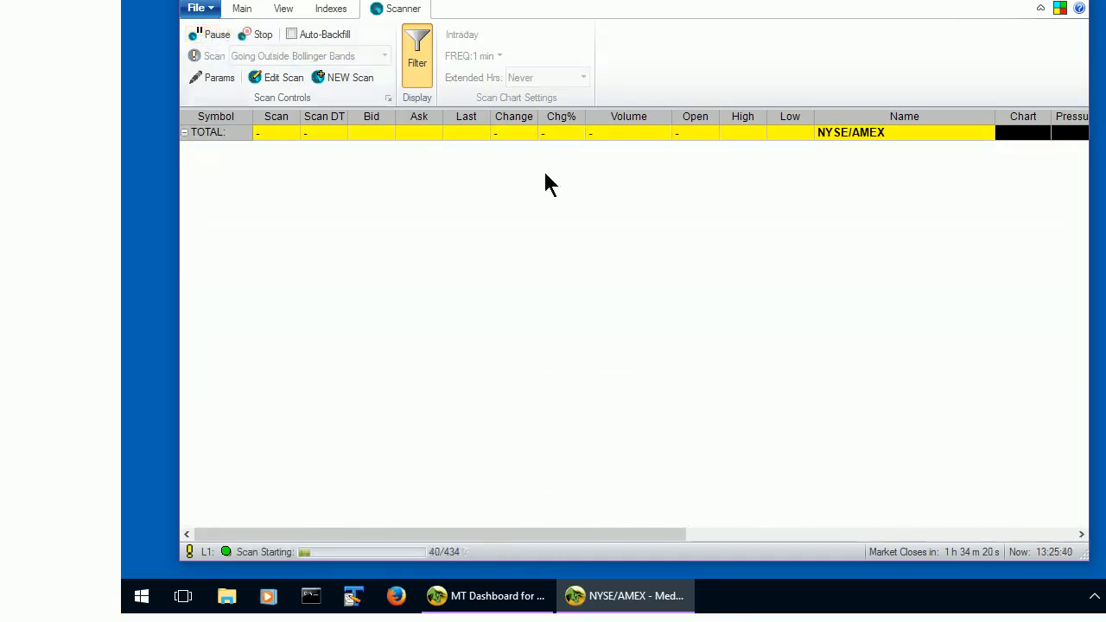
pyautogui.moveTo(877, 297)
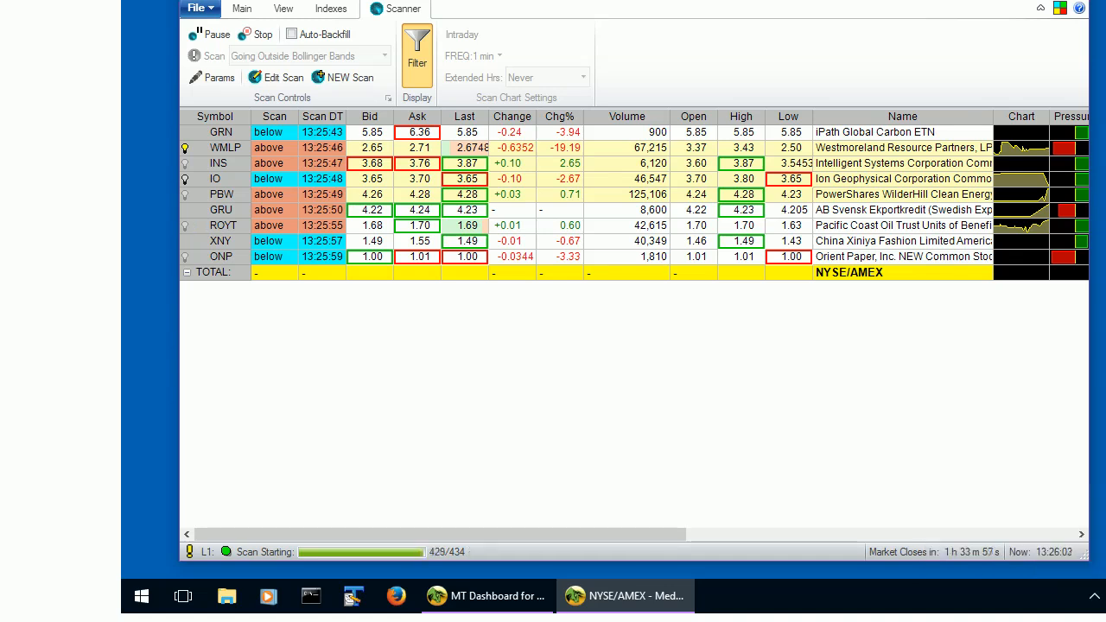
pyautogui.moveTo(1011, 385)
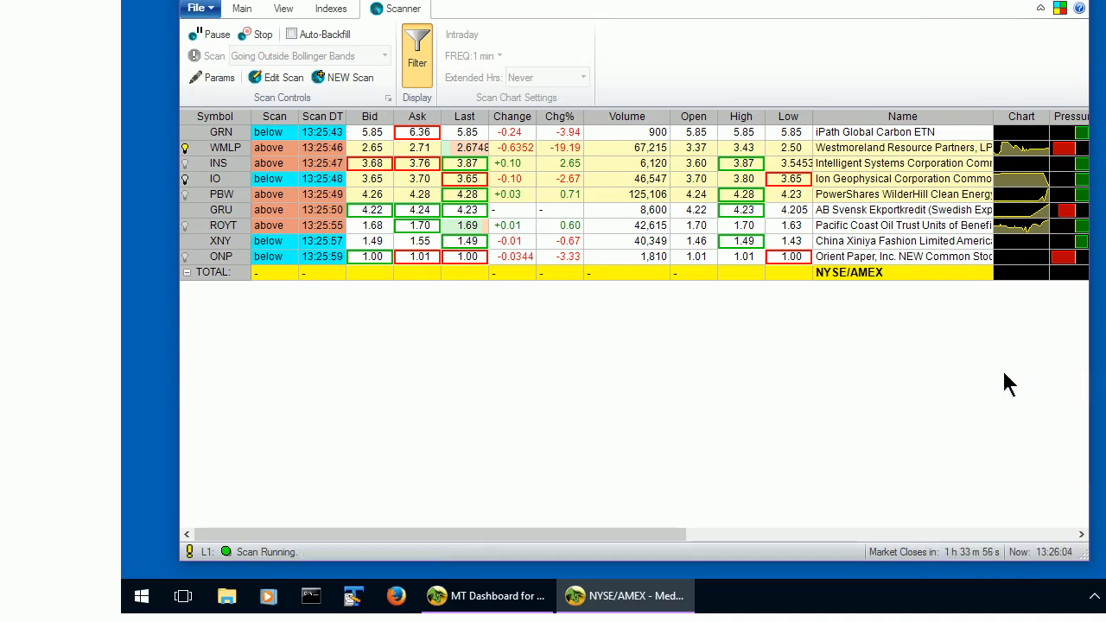
pyautogui.moveTo(1053, 84)
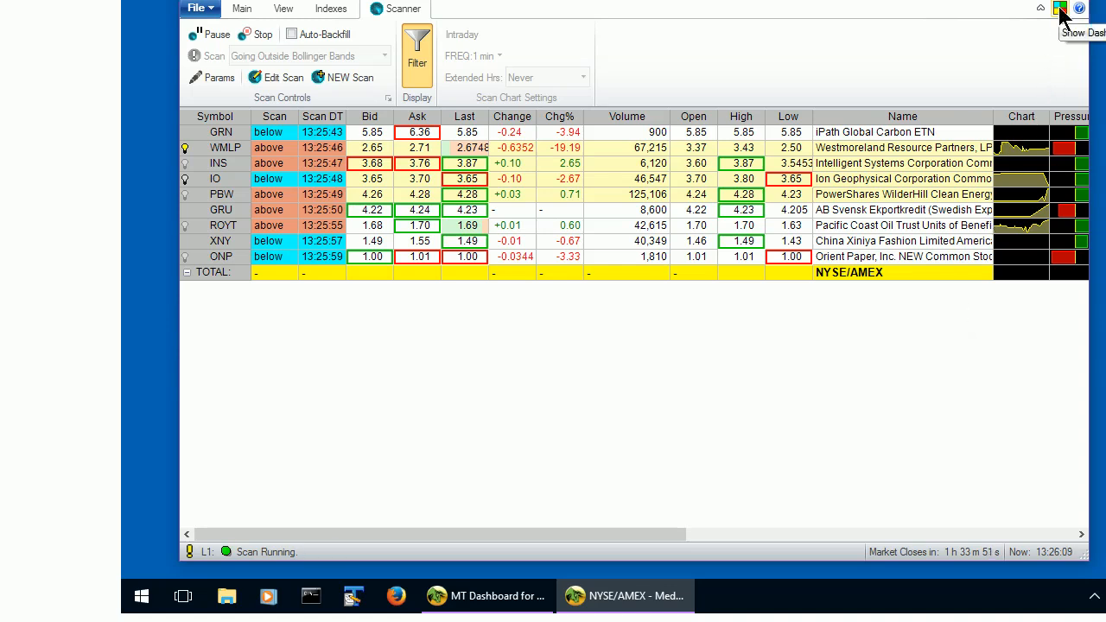
# Open the Alert Log from the Dashboard to view the triggered Close above BB alerts.
pyautogui.click(1062, 9)
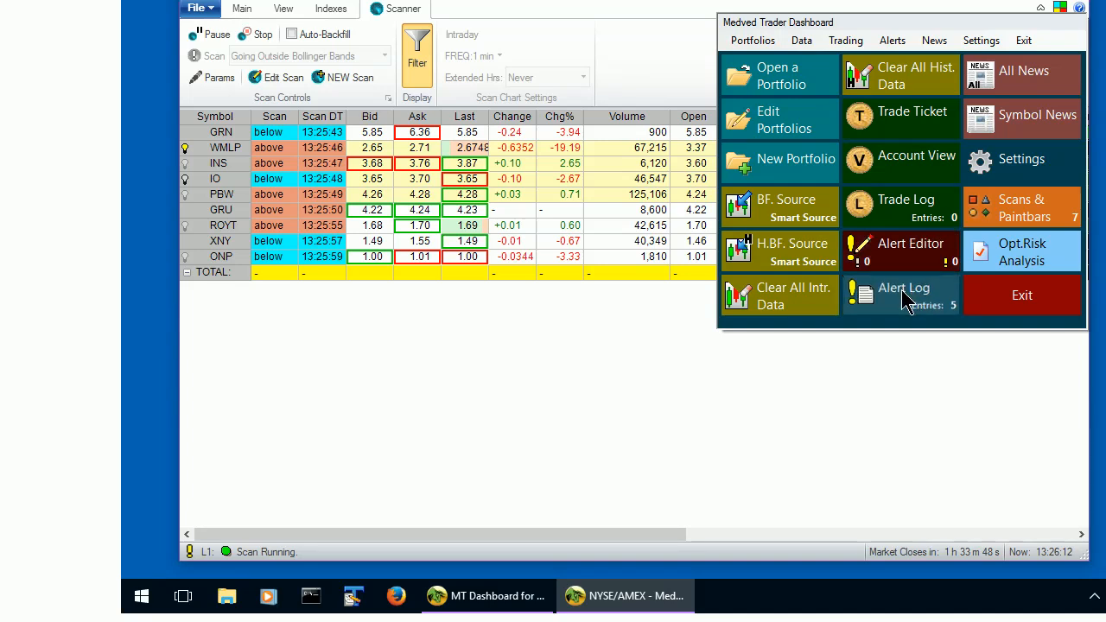
pyautogui.click(903, 295)
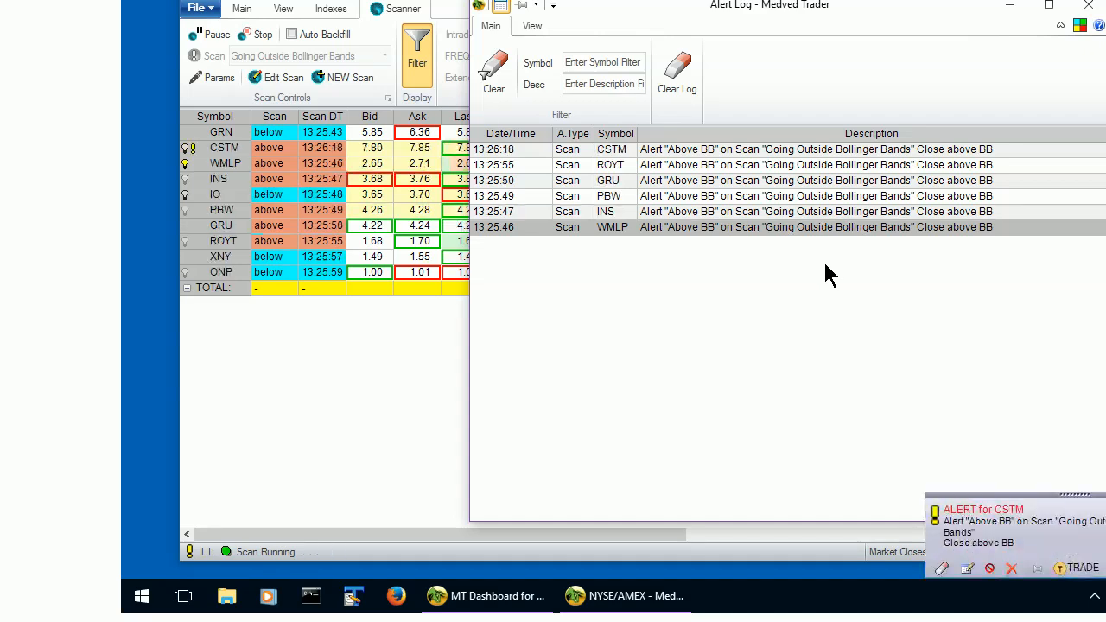
pyautogui.moveTo(908, 387)
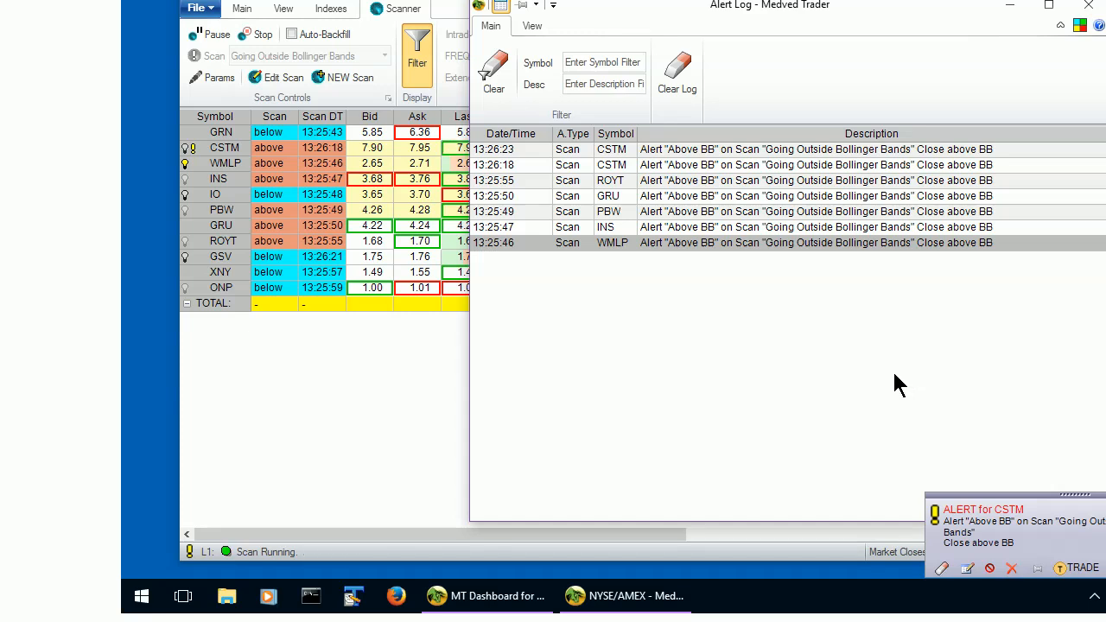
pyautogui.moveTo(890, 382)
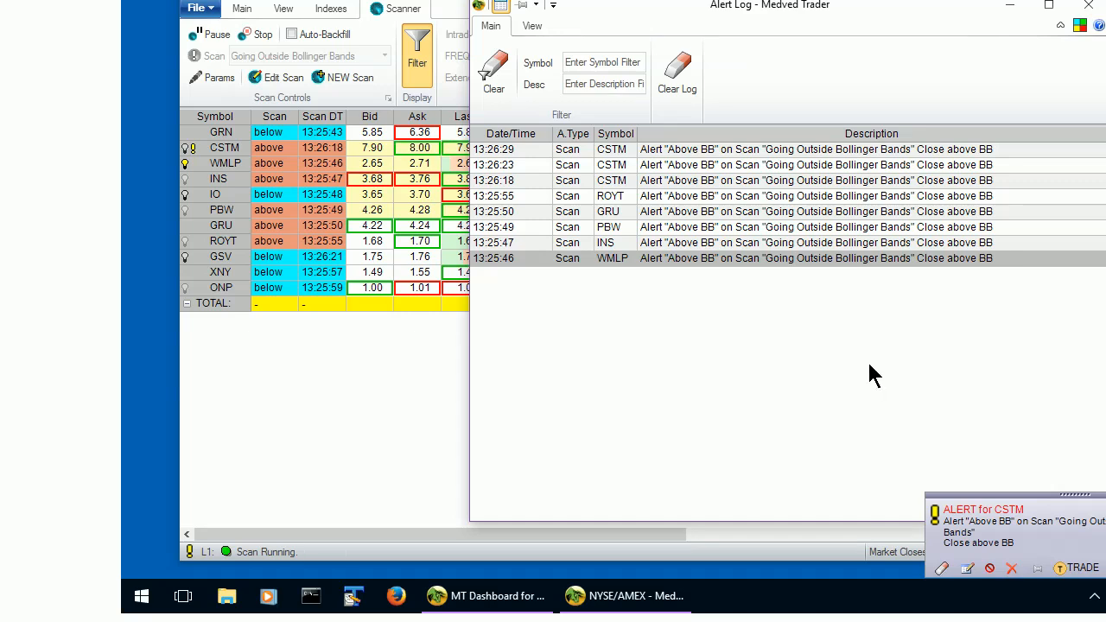
pyautogui.moveTo(867, 370)
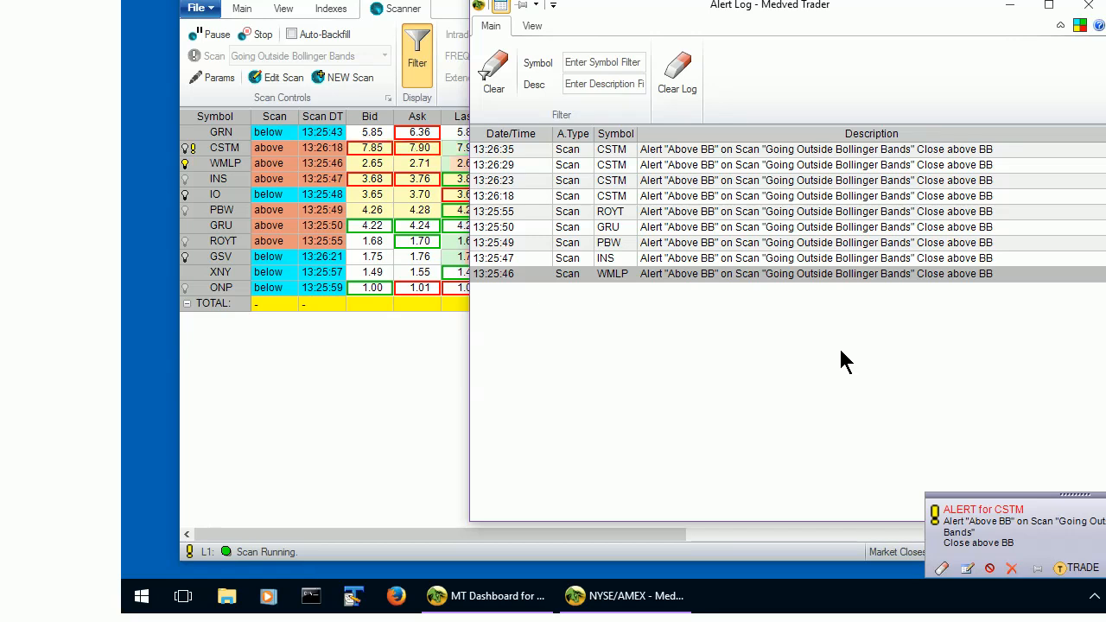
pyautogui.moveTo(837, 360)
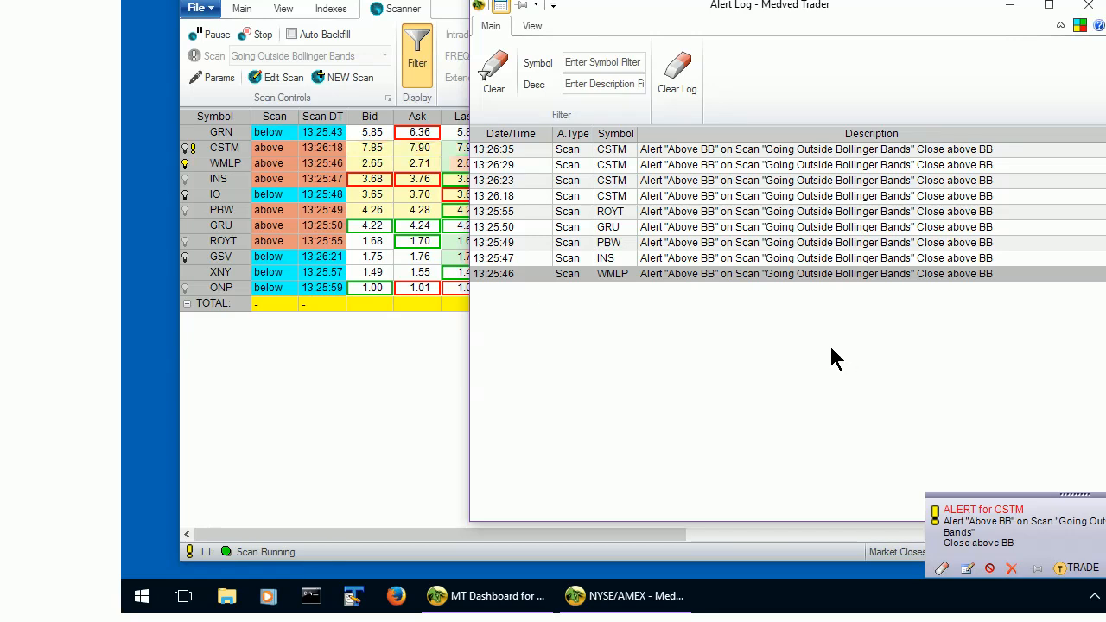